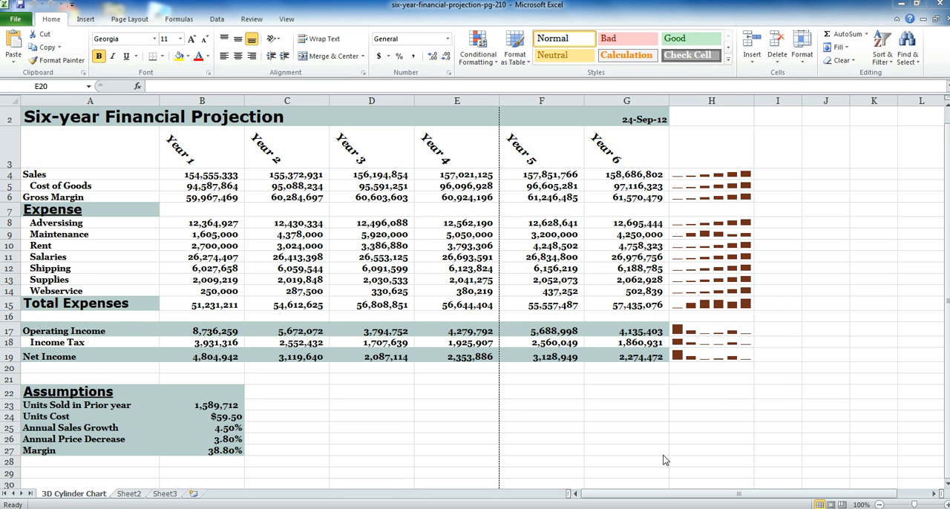
pyautogui.moveTo(235, 220)
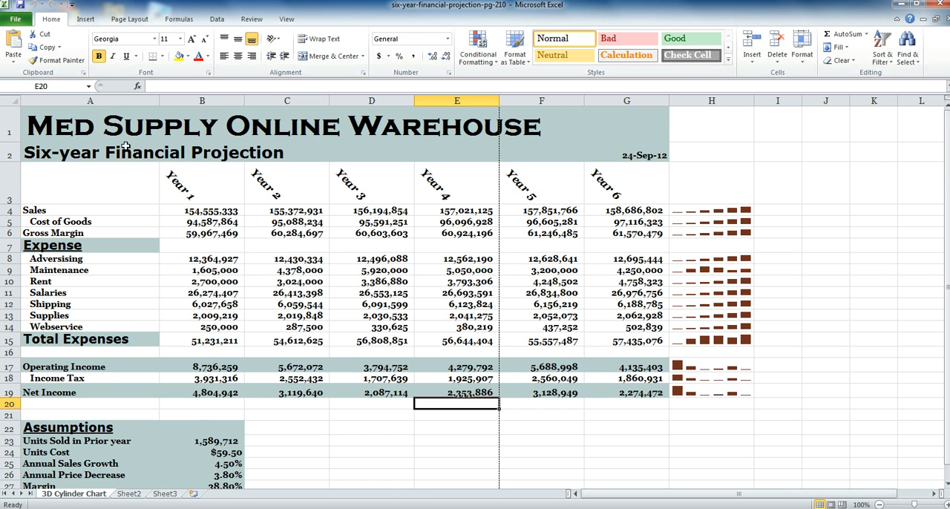
pyautogui.moveTo(125, 192)
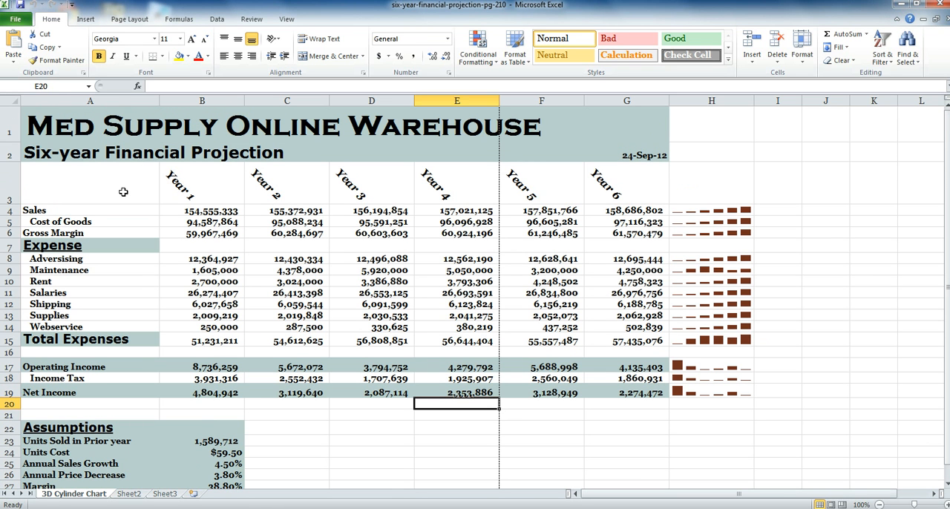
pyautogui.moveTo(674, 211)
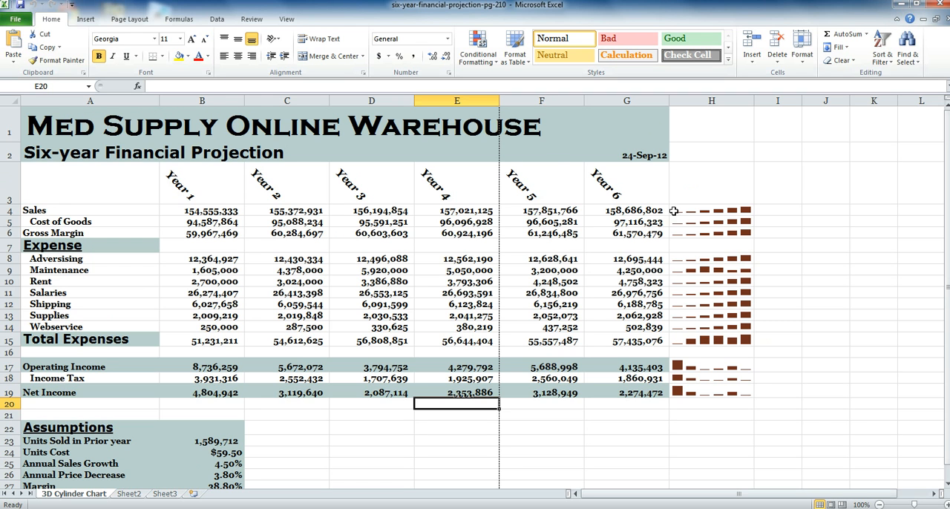
# - Bring the Med Supply Online Warehouse title row into view and select the Sales sparkline cell H4
pyautogui.click(709, 211)
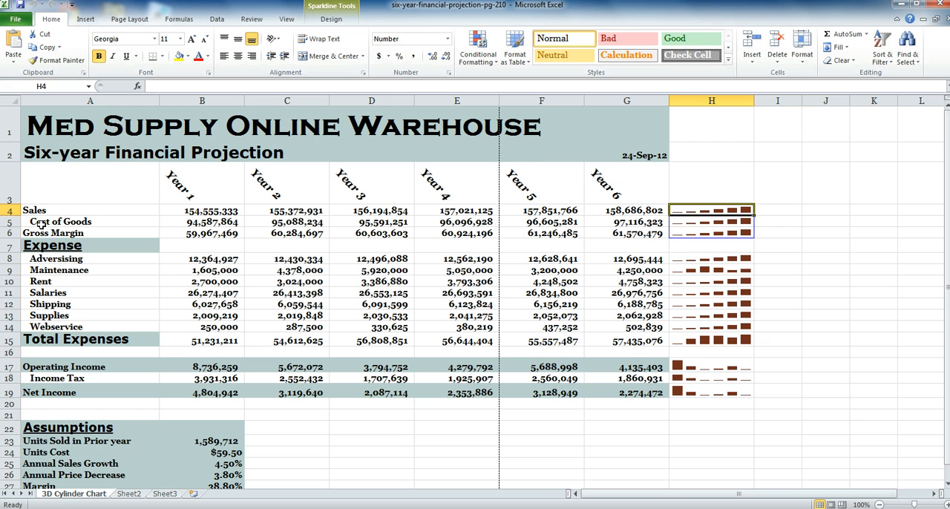
pyautogui.click(59, 221)
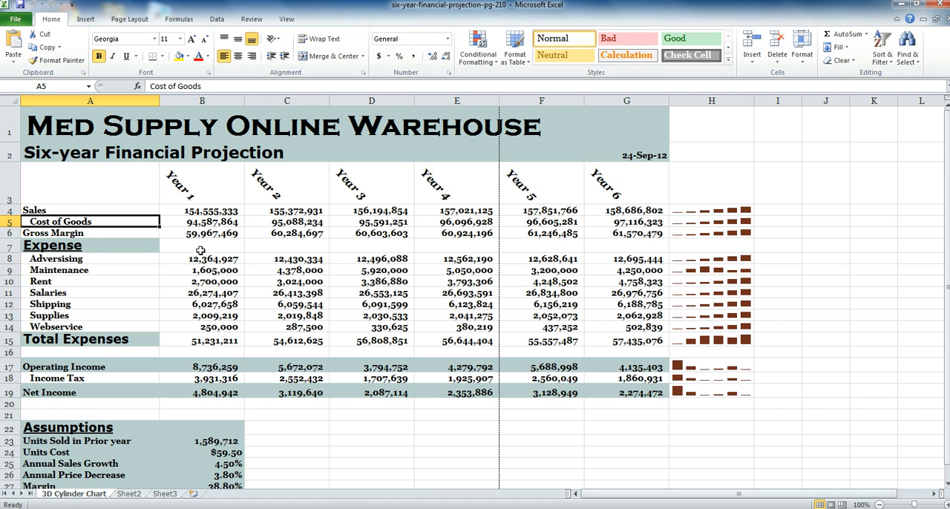
# - Select the Year 1 to Year 6 headings B3:G3 as the start of the chart data
pyautogui.click(202, 183)
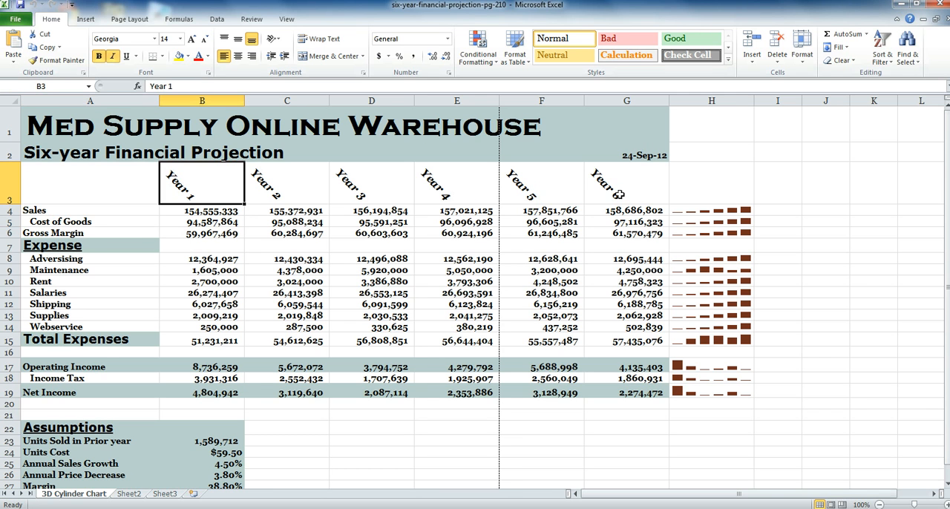
pyautogui.moveTo(202, 183); pyautogui.dragTo(626, 182)
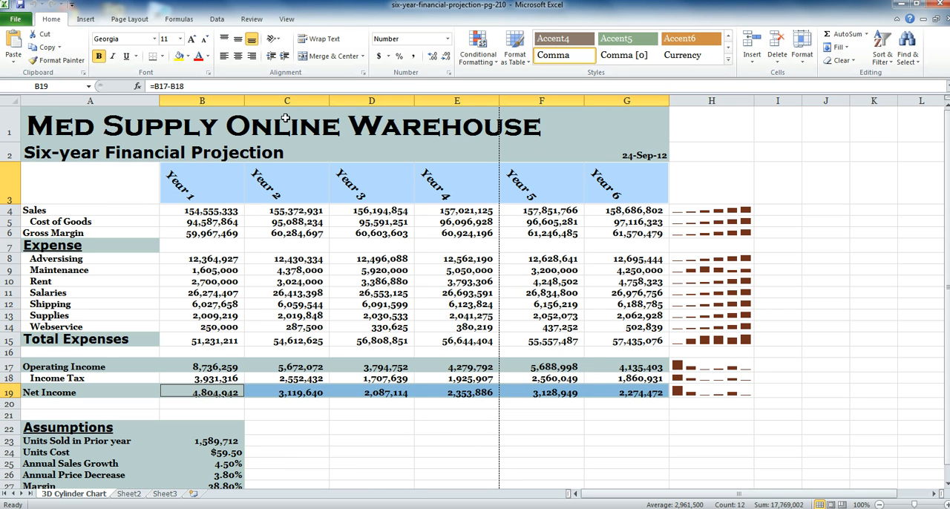
pyautogui.moveTo(85, 18)
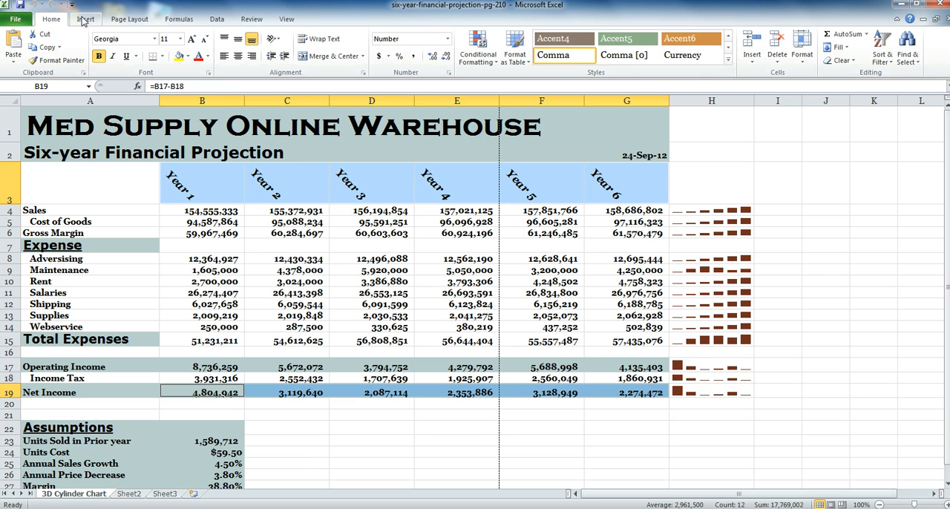
# - Show the Column chart type gallery from the Insert ribbon's Charts group
pyautogui.click(84, 17)
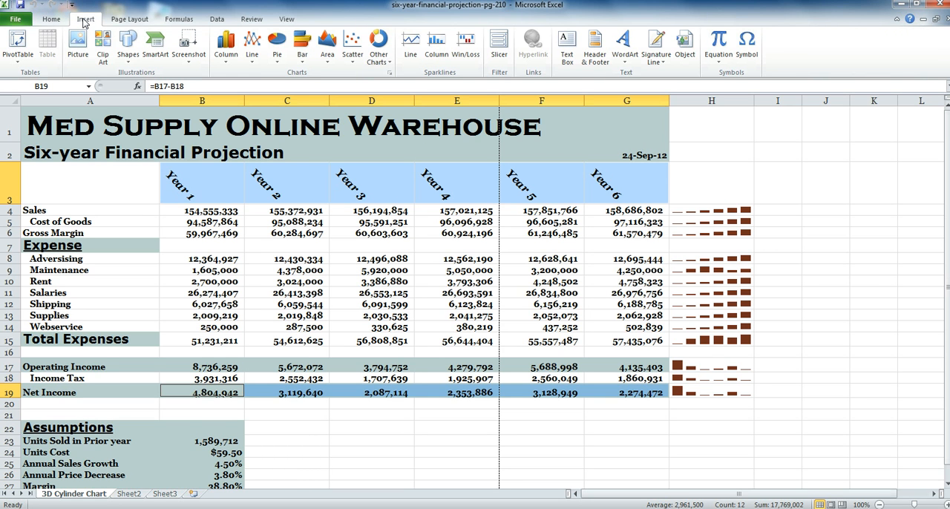
pyautogui.moveTo(226, 45)
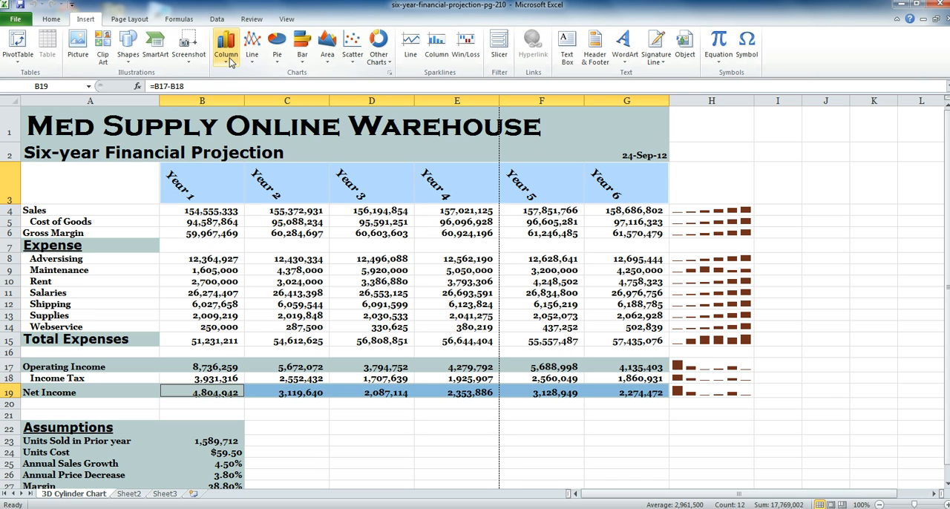
pyautogui.click(226, 44)
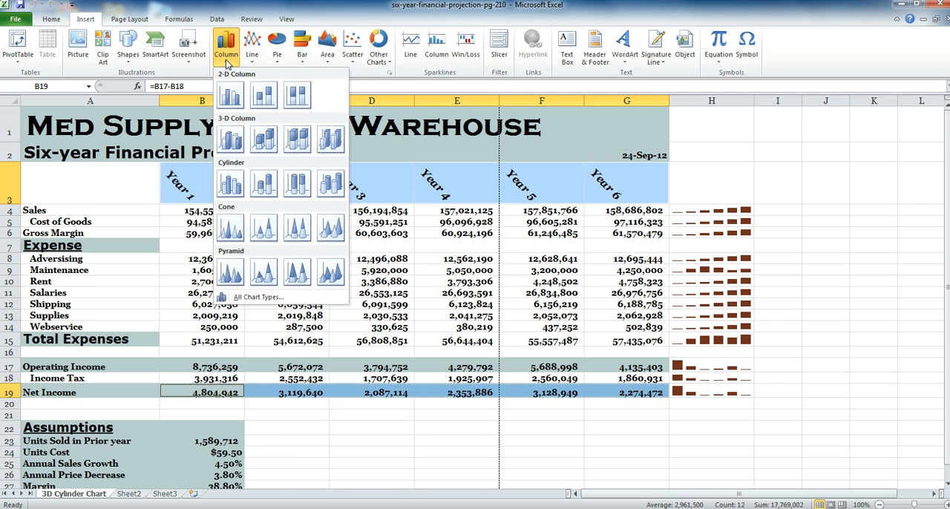
pyautogui.moveTo(231, 184)
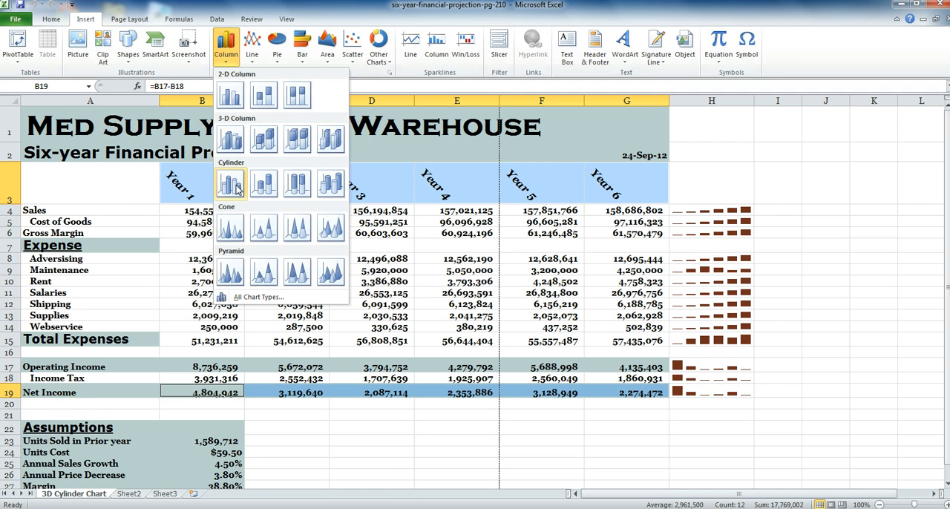
pyautogui.moveTo(236, 195)
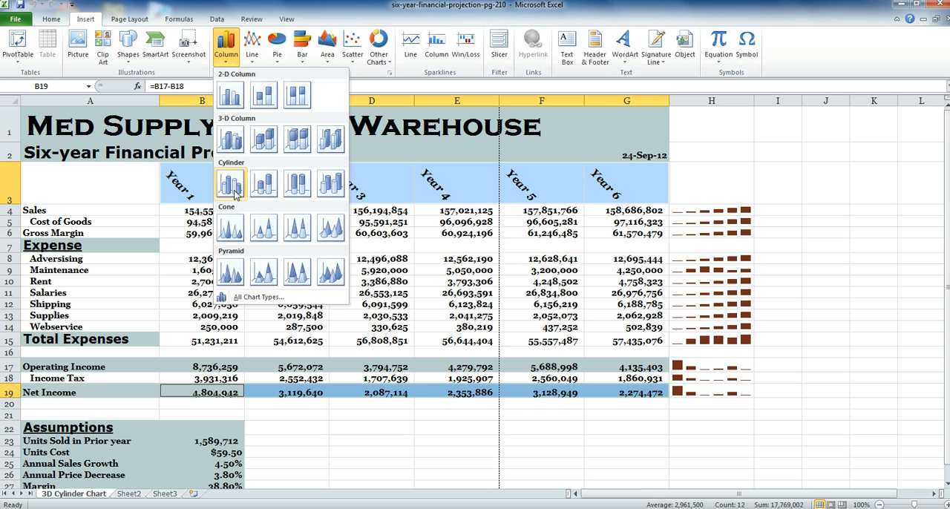
pyautogui.moveTo(329, 184)
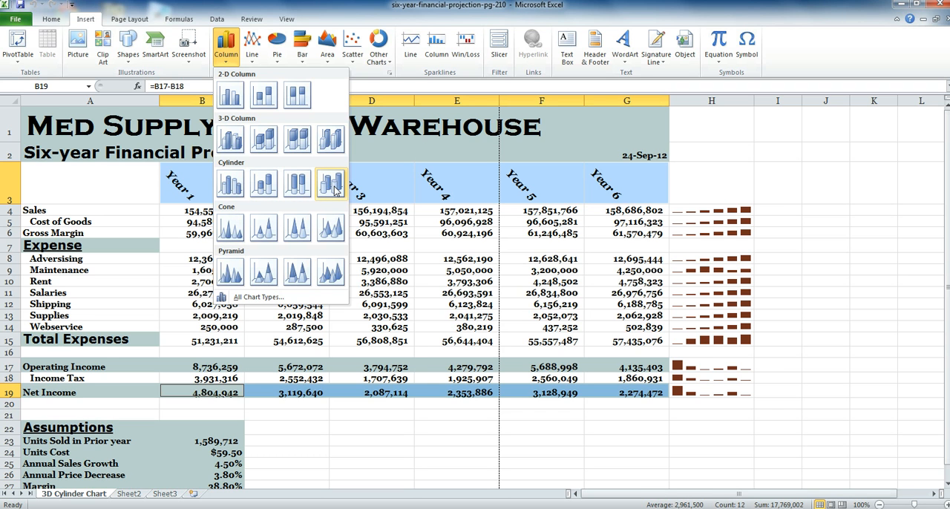
pyautogui.moveTo(230, 184)
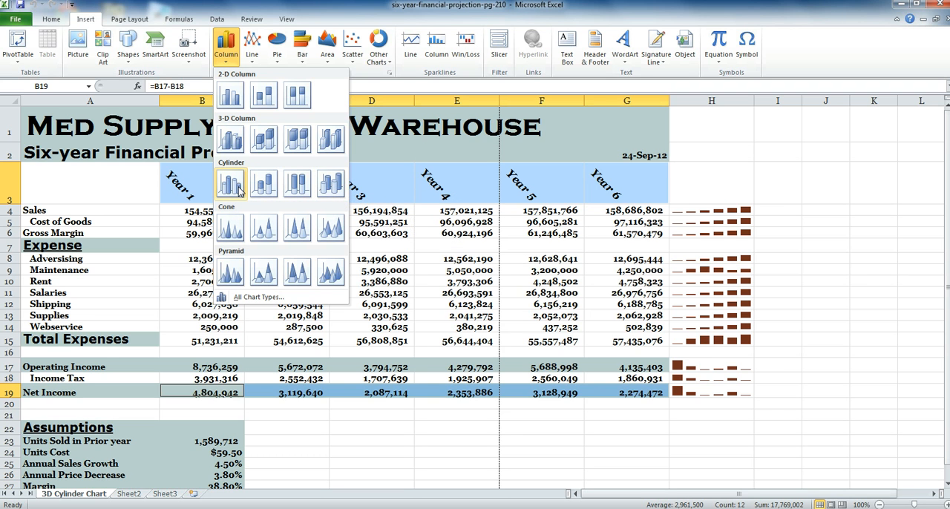
pyautogui.moveTo(230, 185)
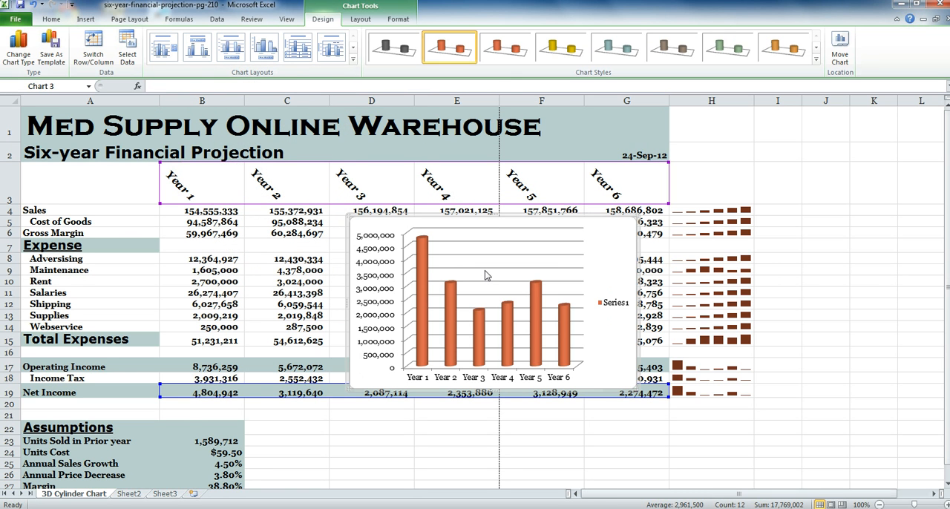
pyautogui.moveTo(484, 276)
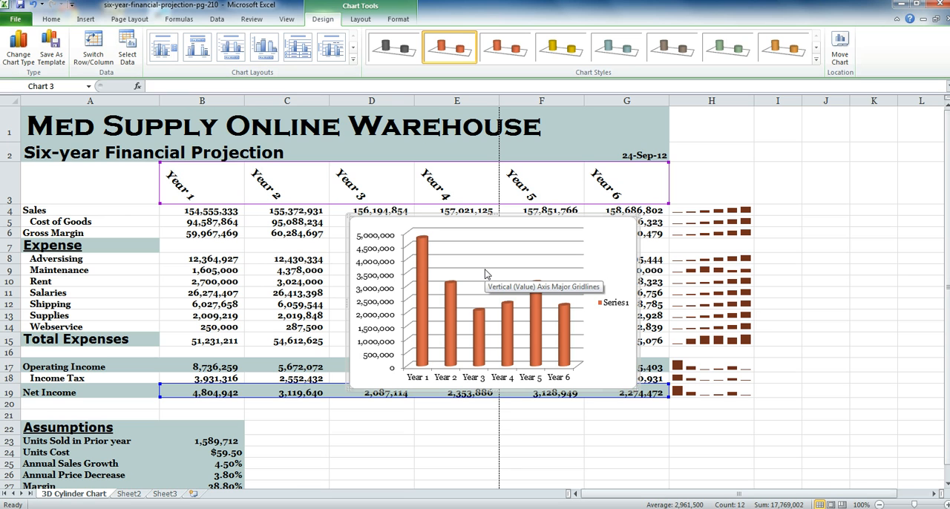
pyautogui.moveTo(729, 192)
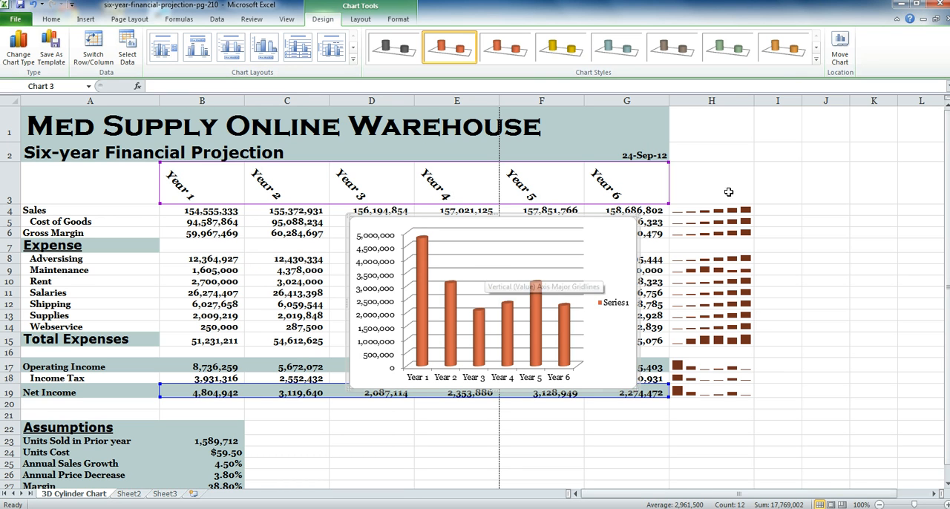
pyautogui.moveTo(841, 44)
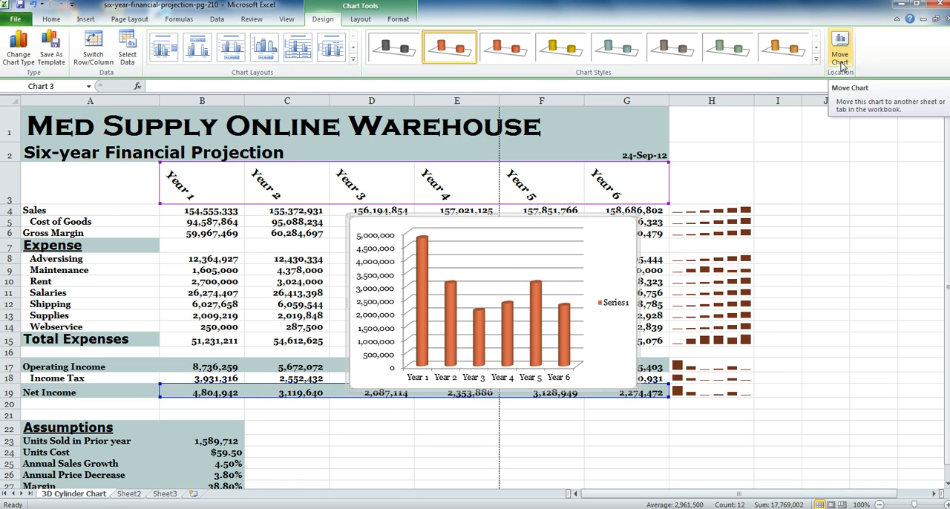
# - Move the Net Income cylinder chart onto its own new chart sheet
pyautogui.click(841, 44)
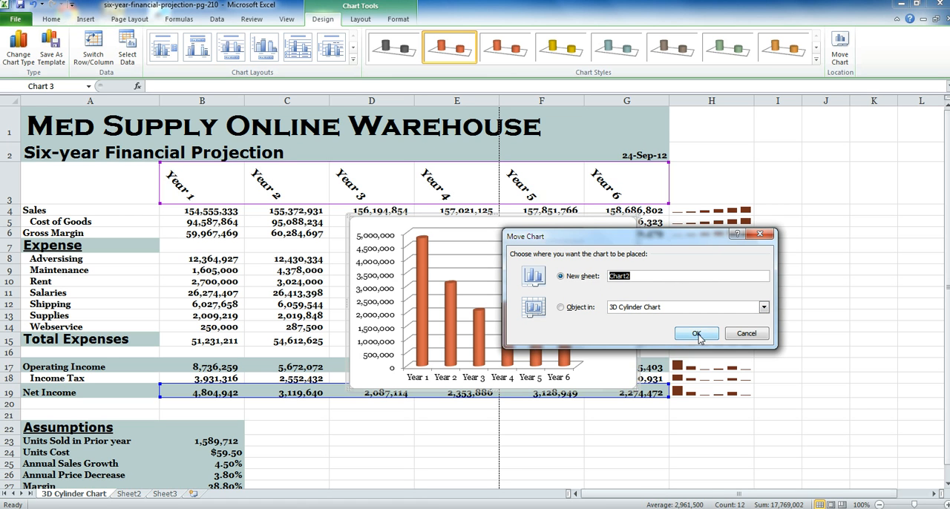
pyautogui.click(697, 333)
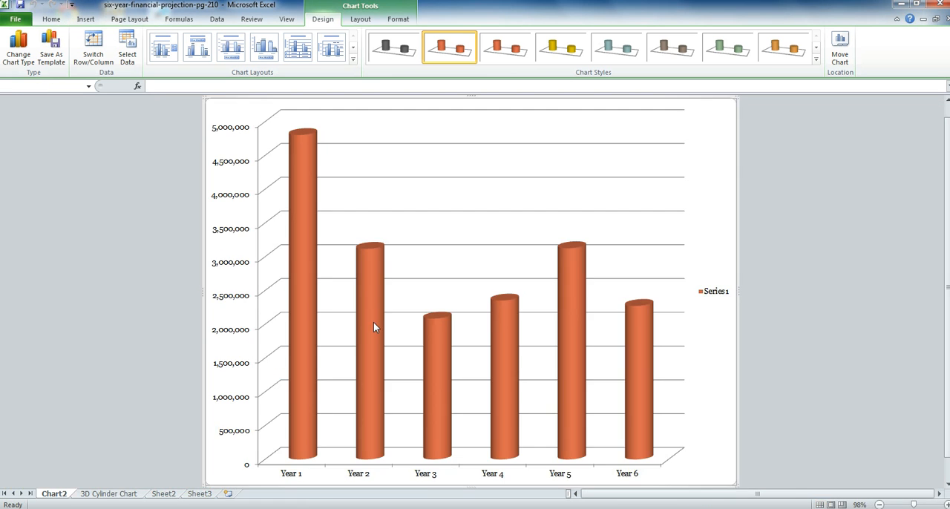
pyautogui.moveTo(709, 292)
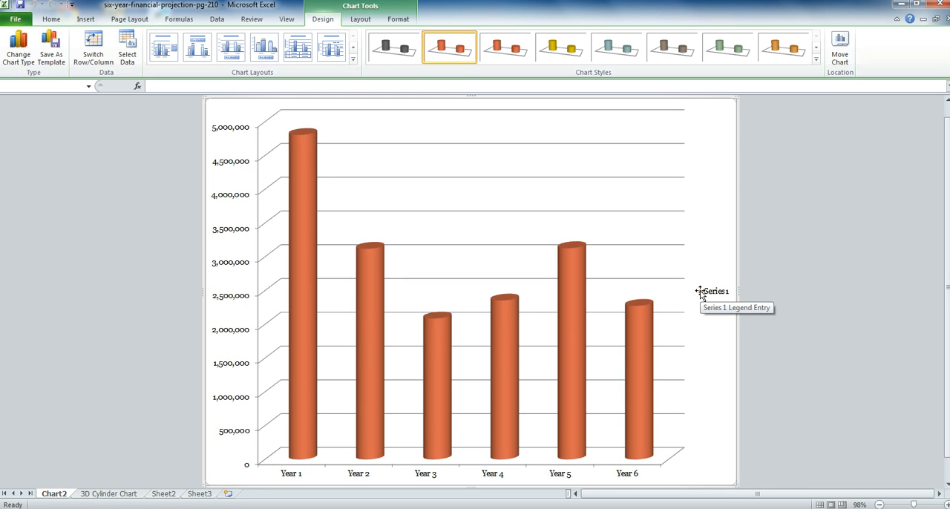
pyautogui.click(715, 291)
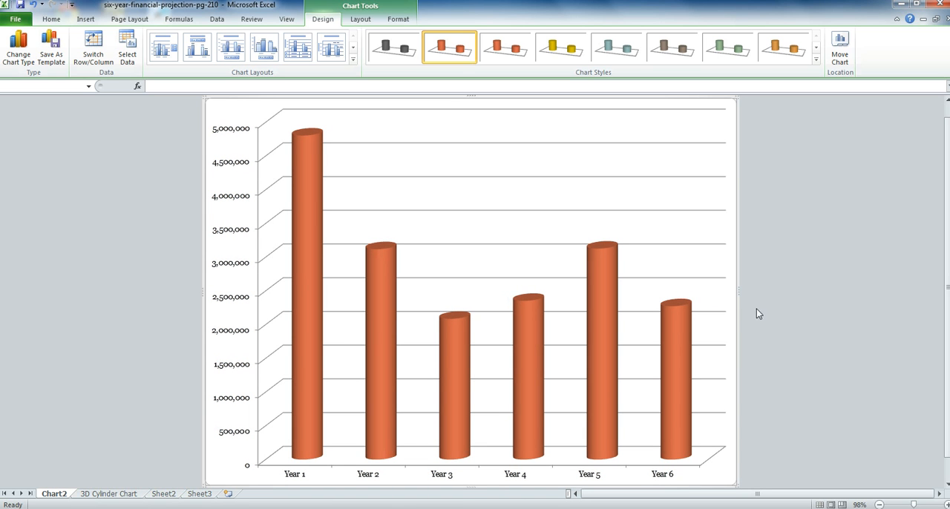
pyautogui.moveTo(765, 311)
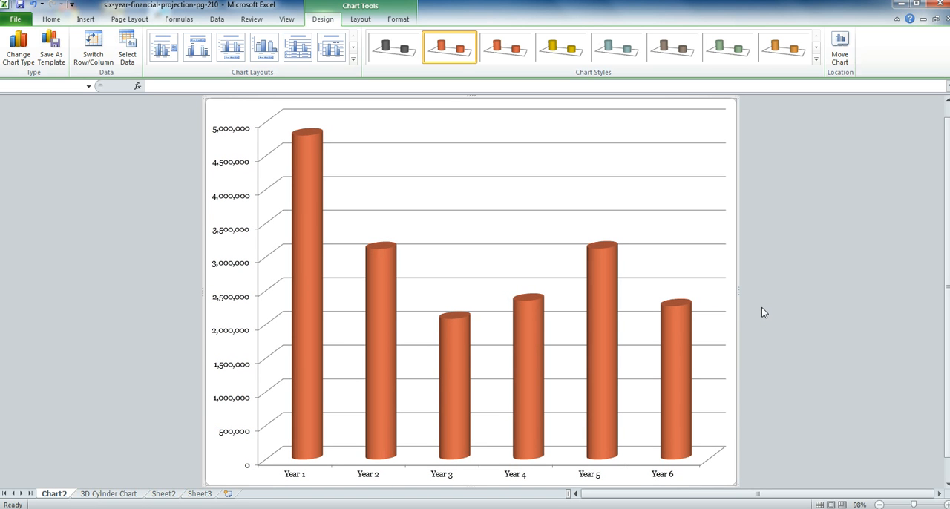
pyautogui.moveTo(716, 354)
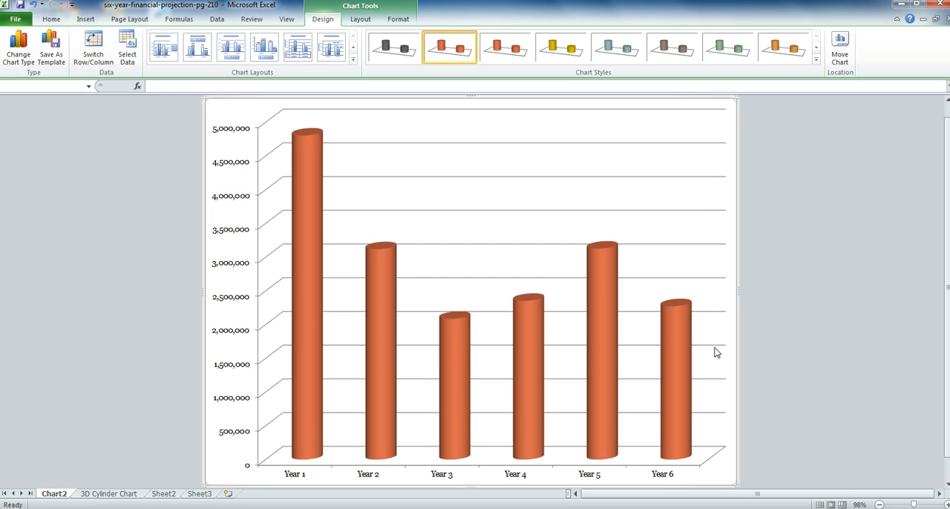
pyautogui.moveTo(716, 354)
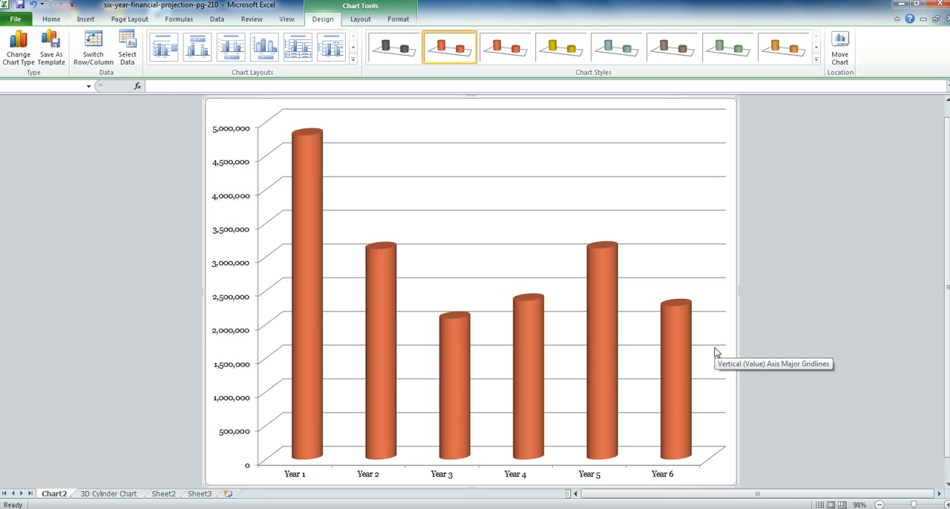
pyautogui.moveTo(418, 158)
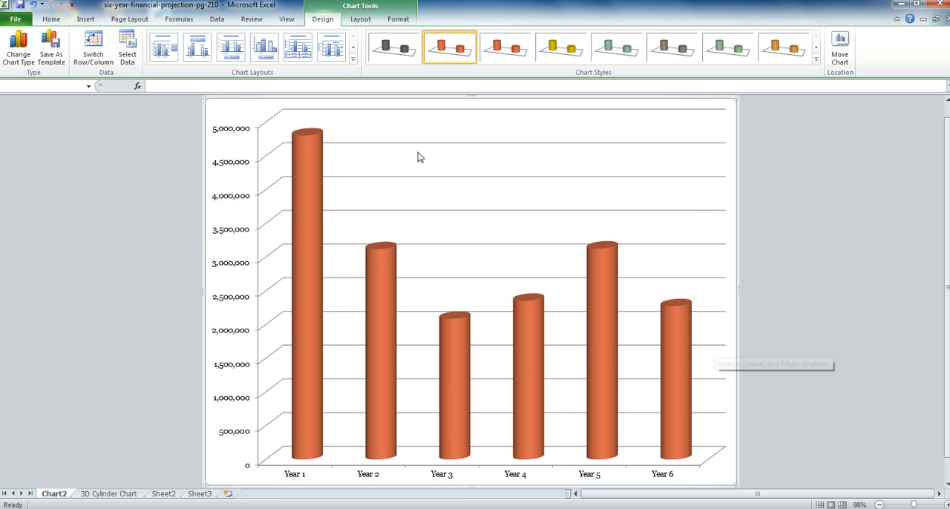
pyautogui.moveTo(362, 71)
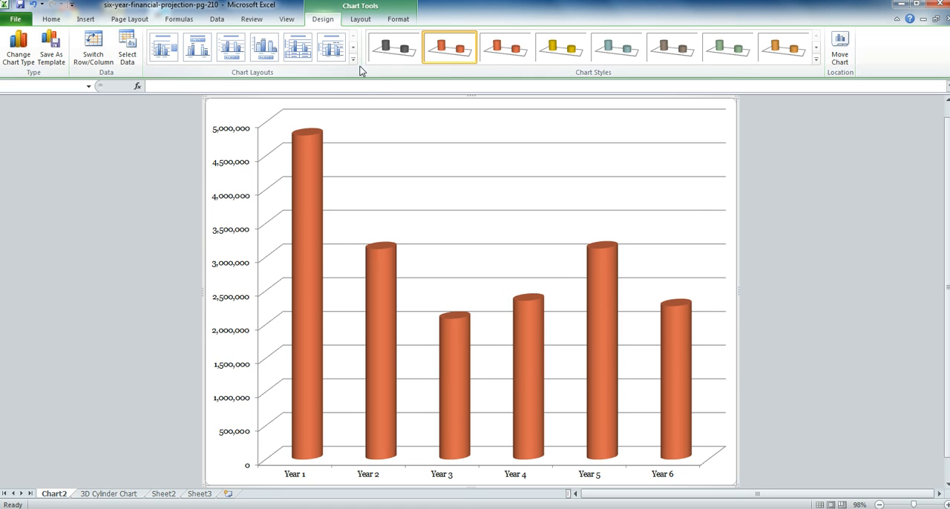
pyautogui.moveTo(359, 18)
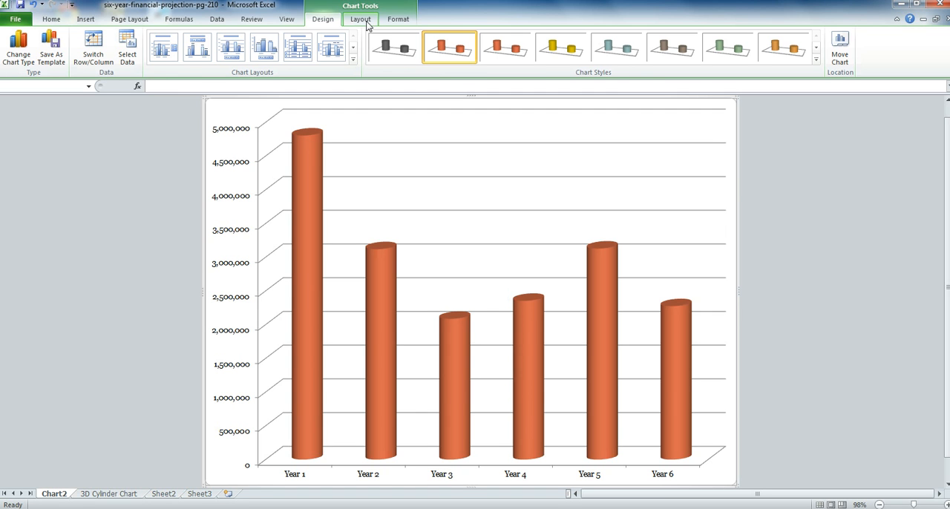
# - Add a Chart Title placeholder positioned above the cylinder chart
pyautogui.click(360, 18)
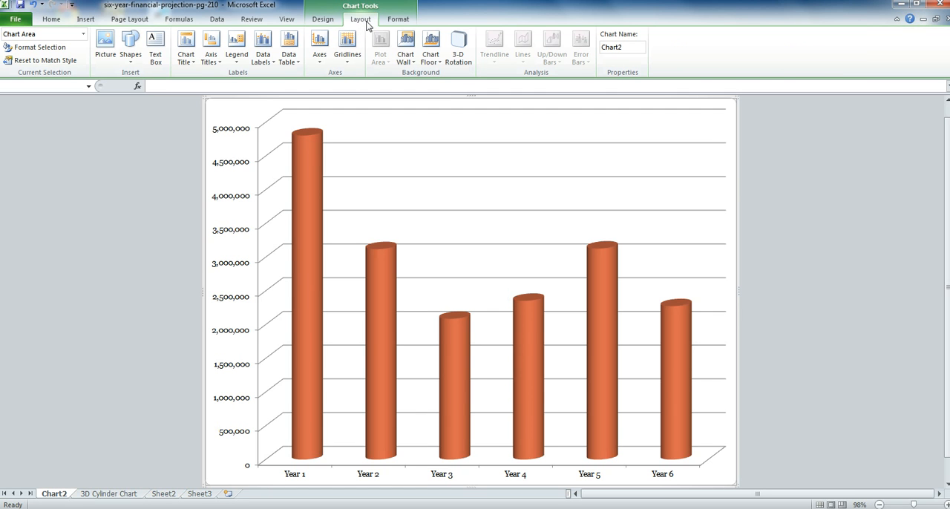
pyautogui.moveTo(186, 48)
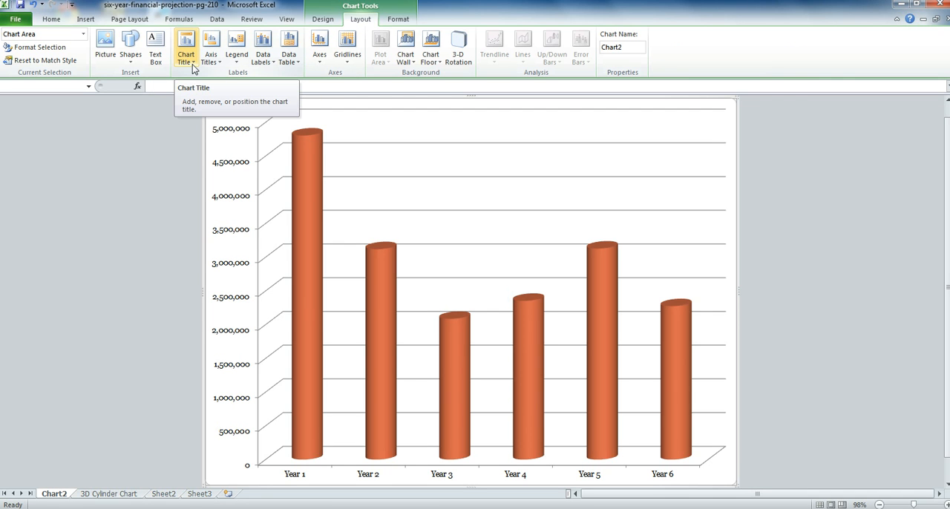
pyautogui.click(185, 48)
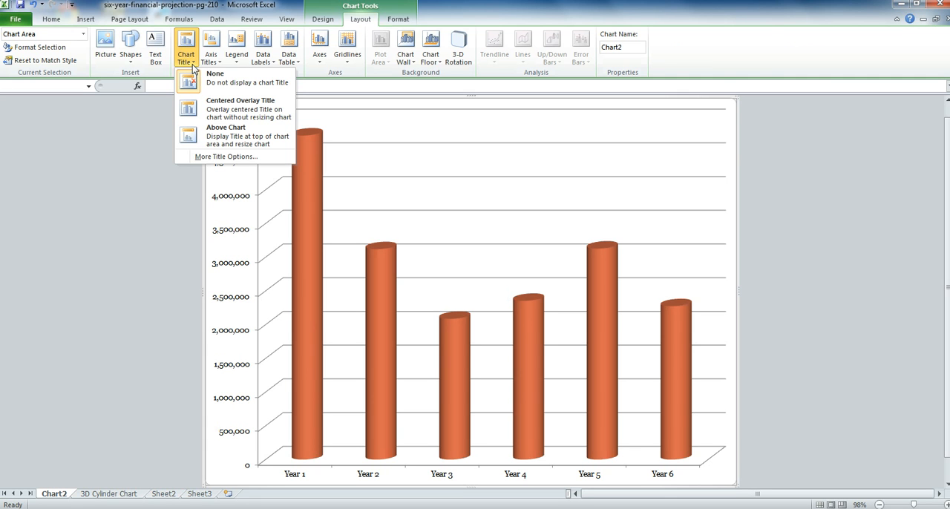
pyautogui.moveTo(247, 136)
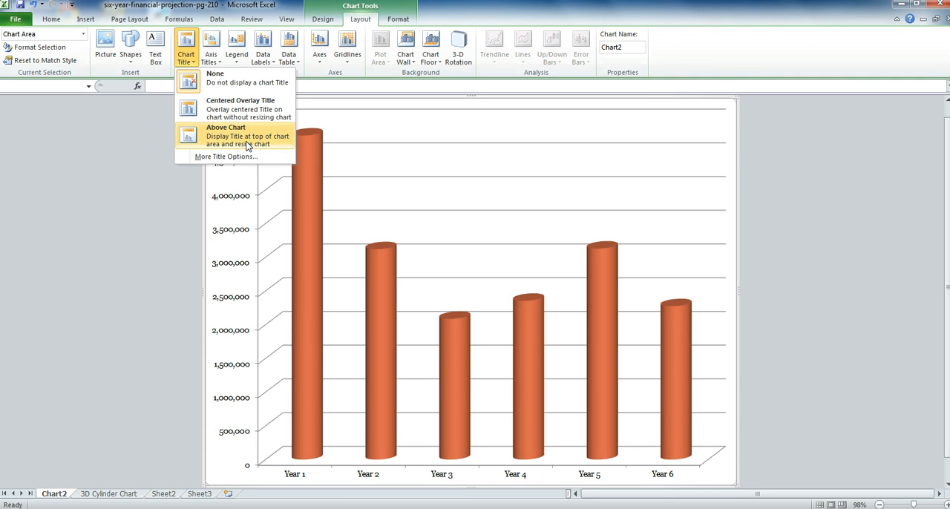
pyautogui.moveTo(230, 156)
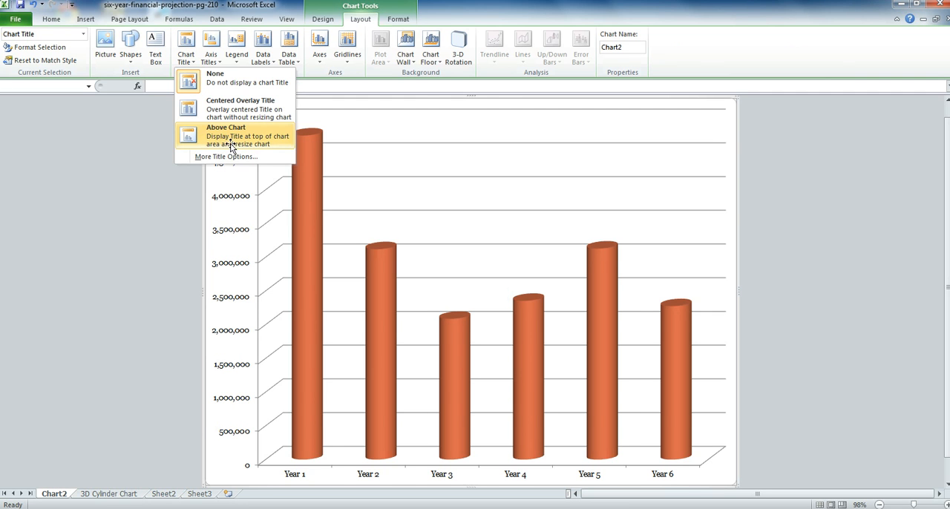
pyautogui.click(226, 135)
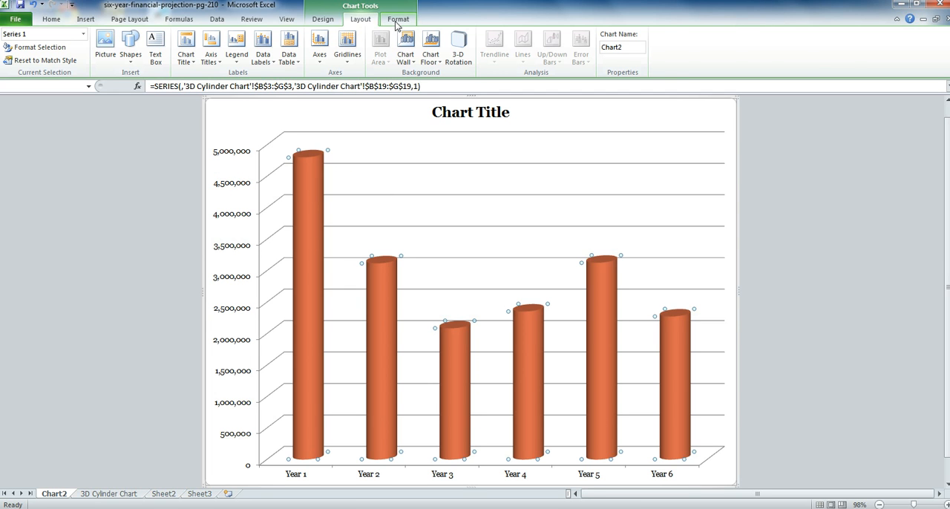
pyautogui.click(398, 18)
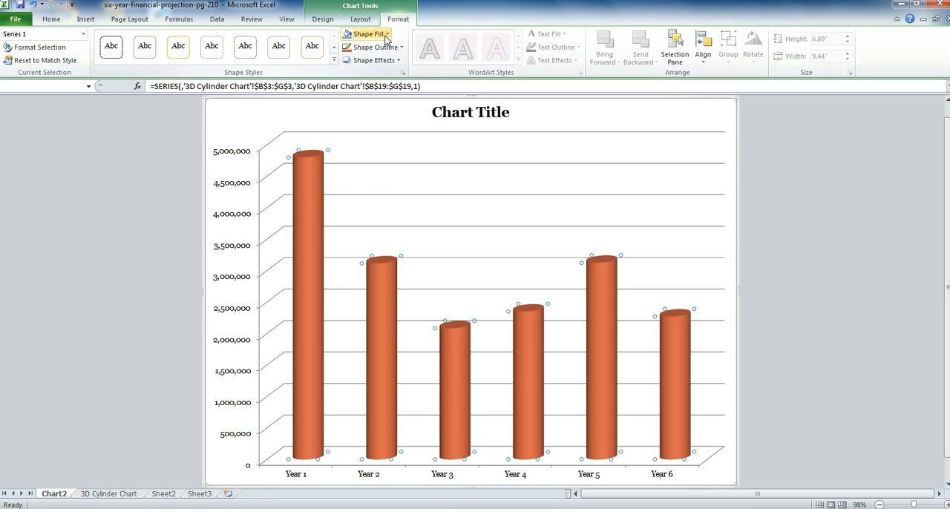
pyautogui.click(368, 34)
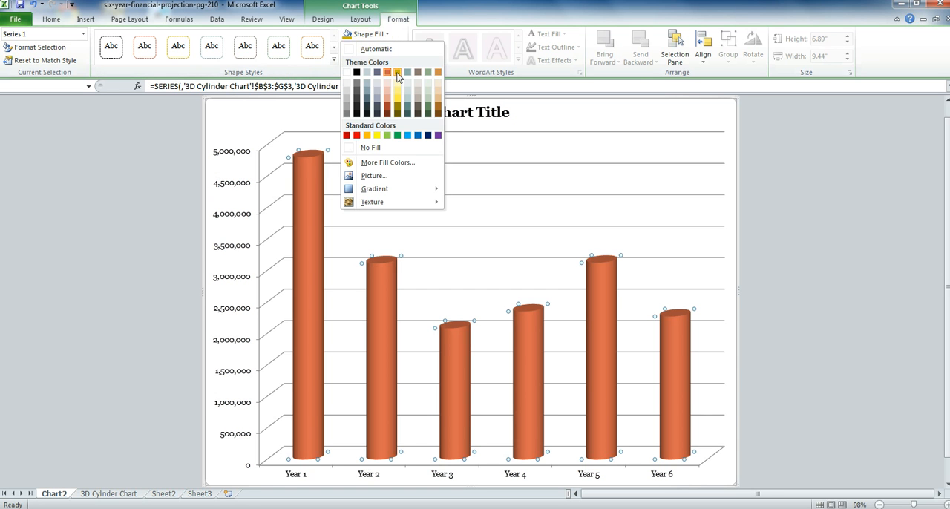
pyautogui.click(398, 72)
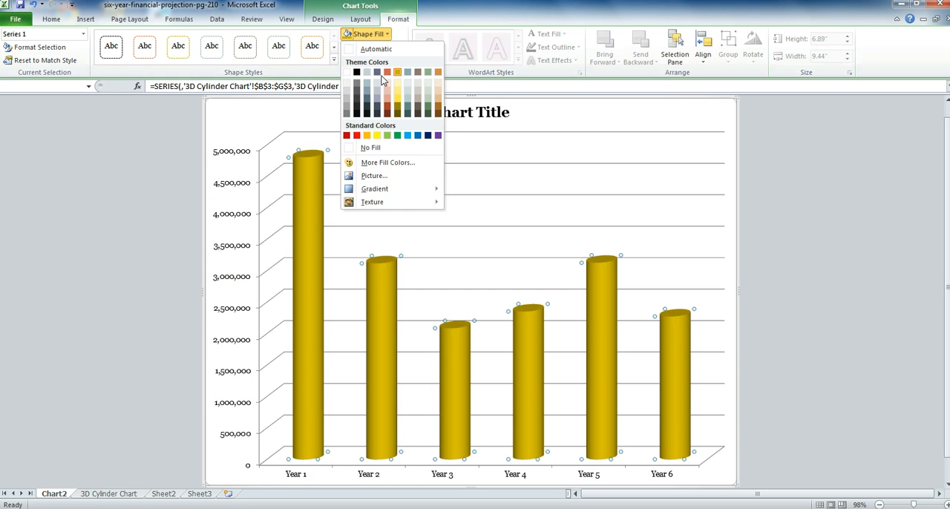
pyautogui.click(356, 135)
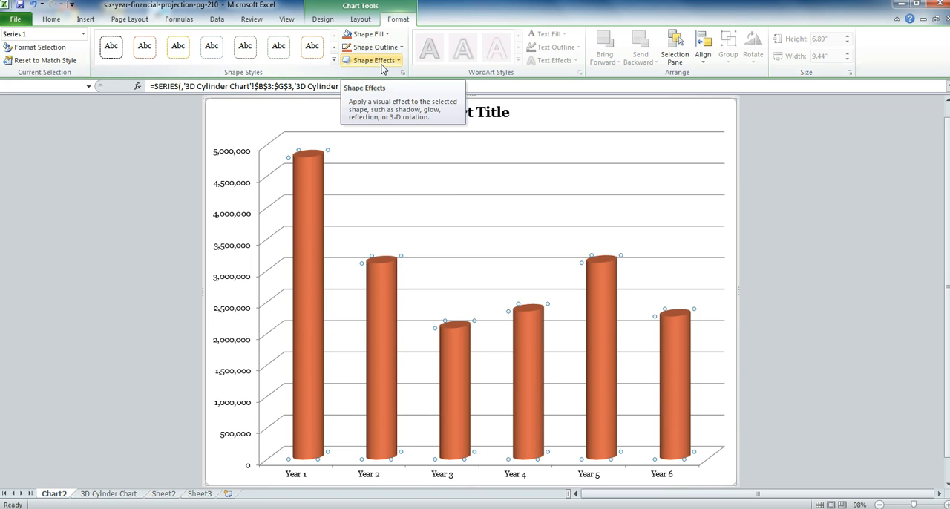
pyautogui.moveTo(380, 146)
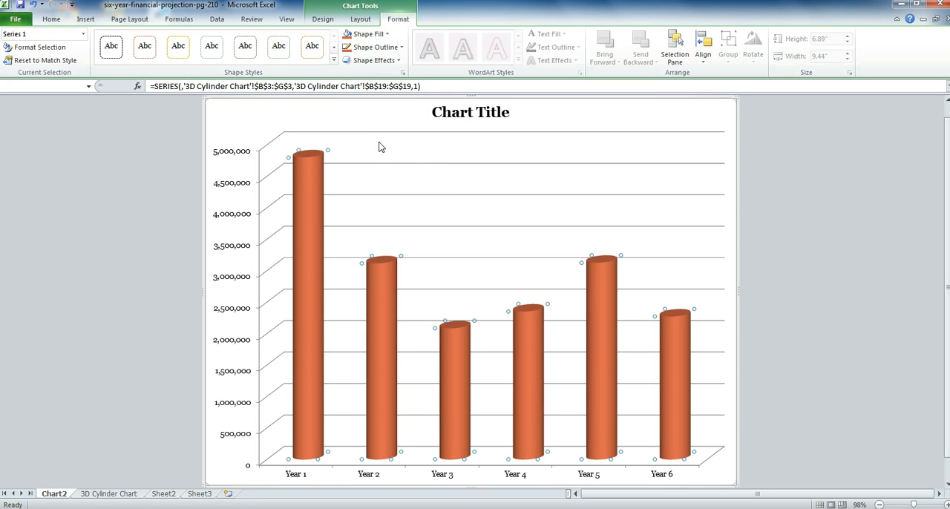
pyautogui.moveTo(380, 146)
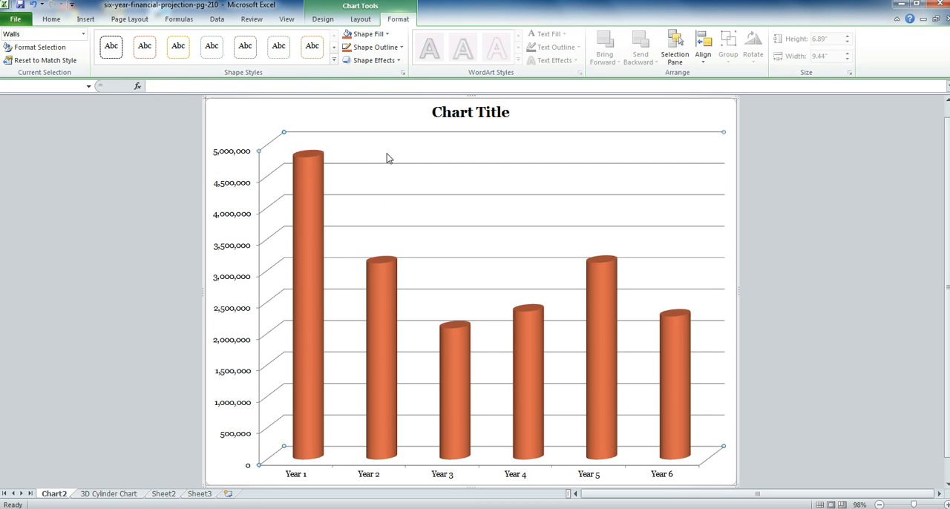
pyautogui.moveTo(454, 154)
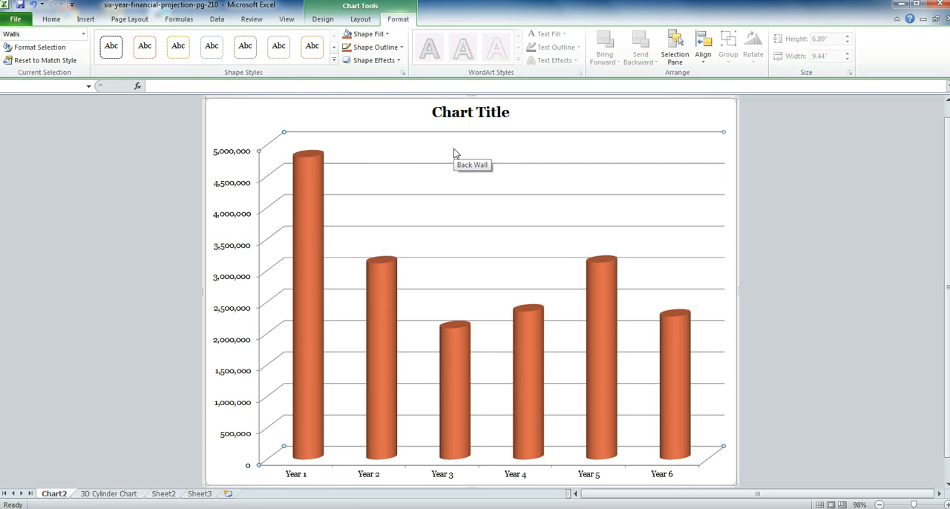
pyautogui.moveTo(312, 159)
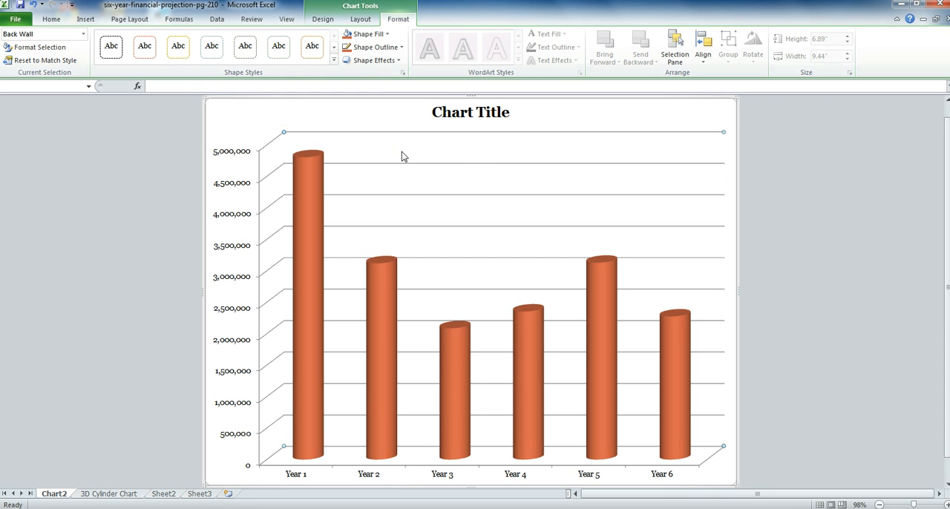
pyautogui.moveTo(460, 155)
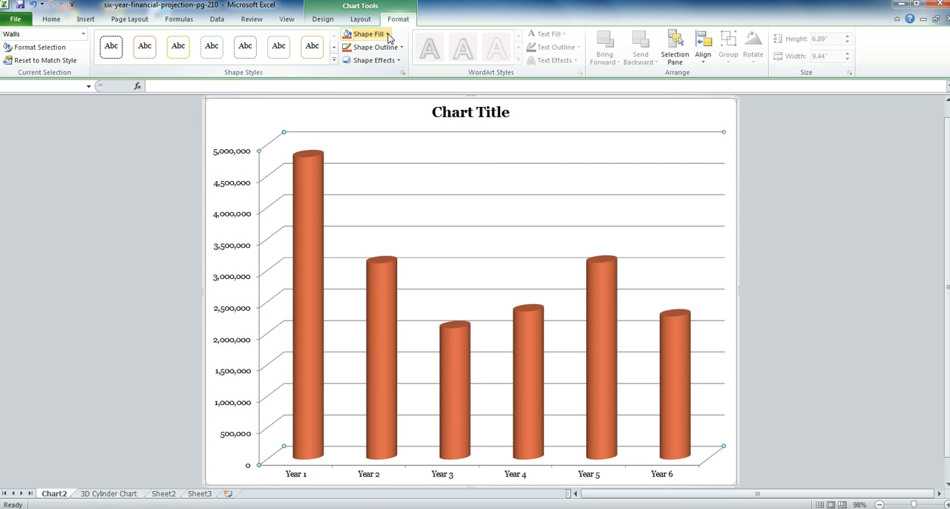
# - Bring up the Shape Fill colours for the selected chart walls
pyautogui.click(366, 33)
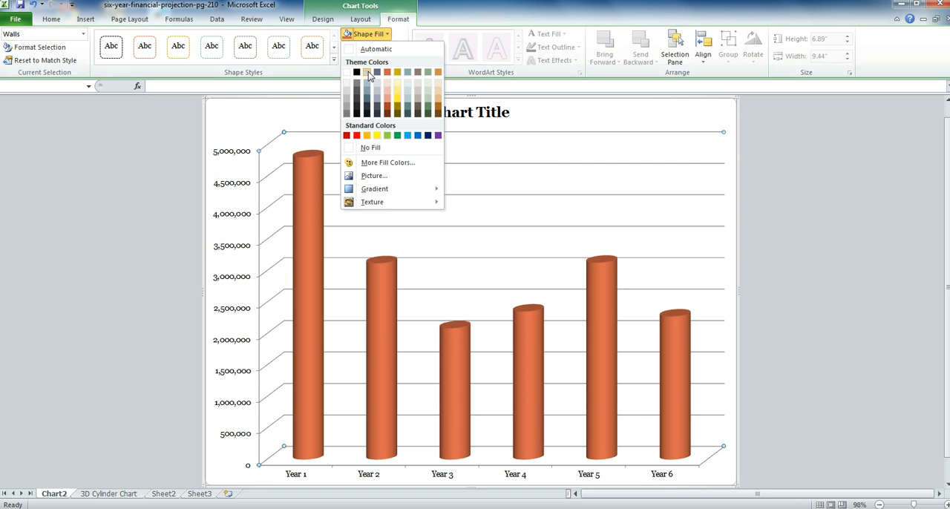
pyautogui.moveTo(368, 71)
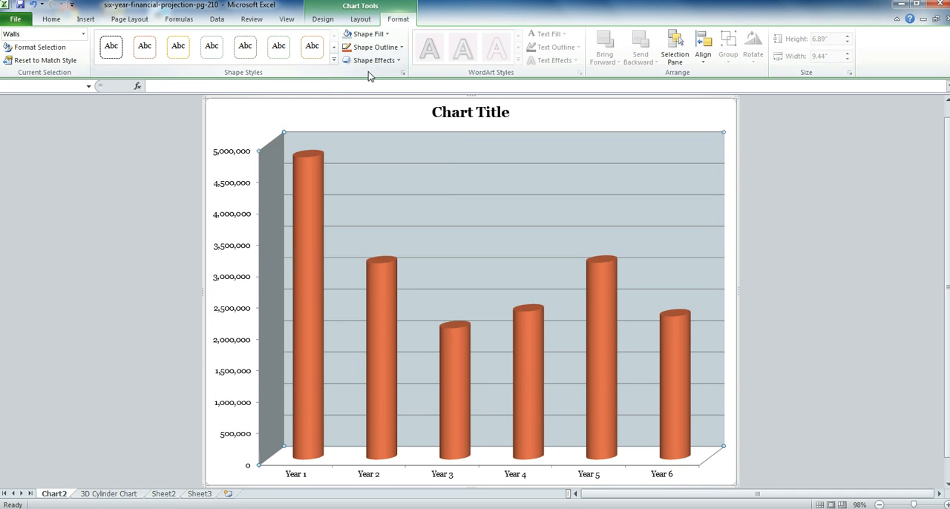
pyautogui.moveTo(422, 464)
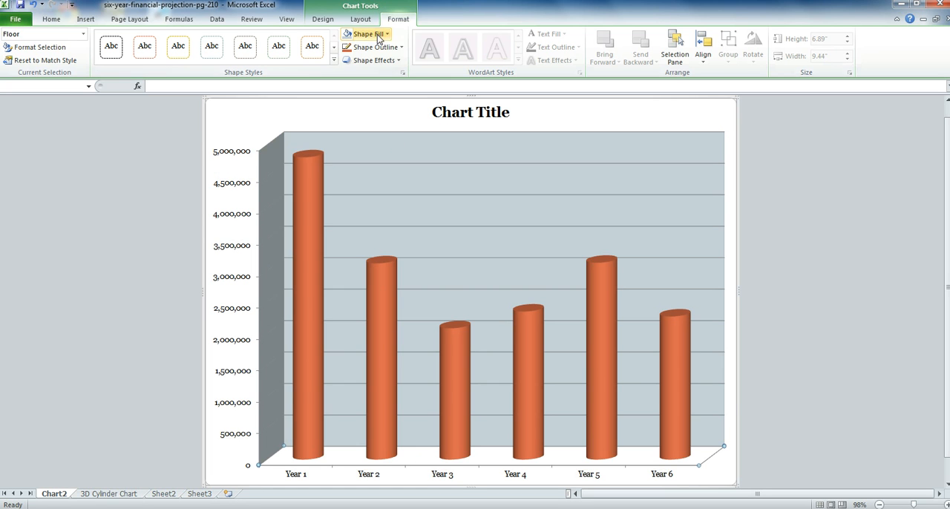
# - Bring up the Shape Fill colours for the selected chart floor
pyautogui.click(368, 32)
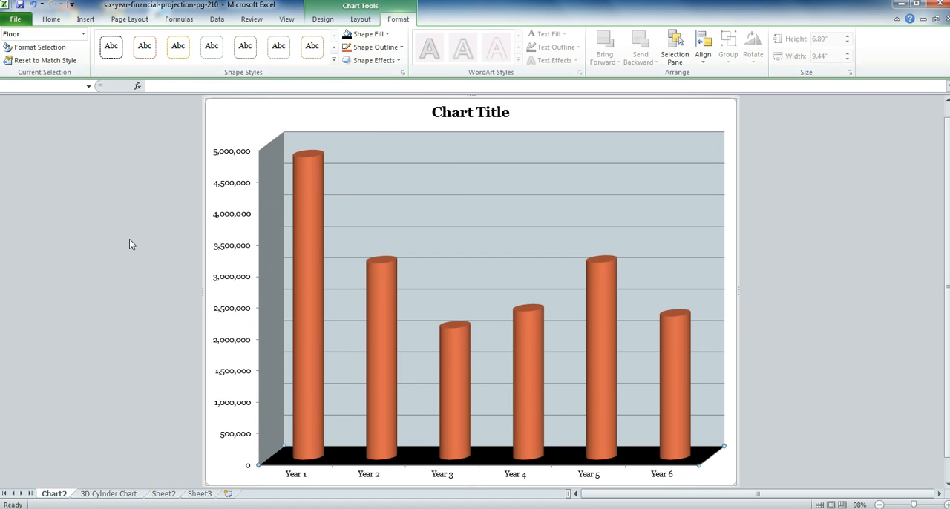
pyautogui.moveTo(104, 322)
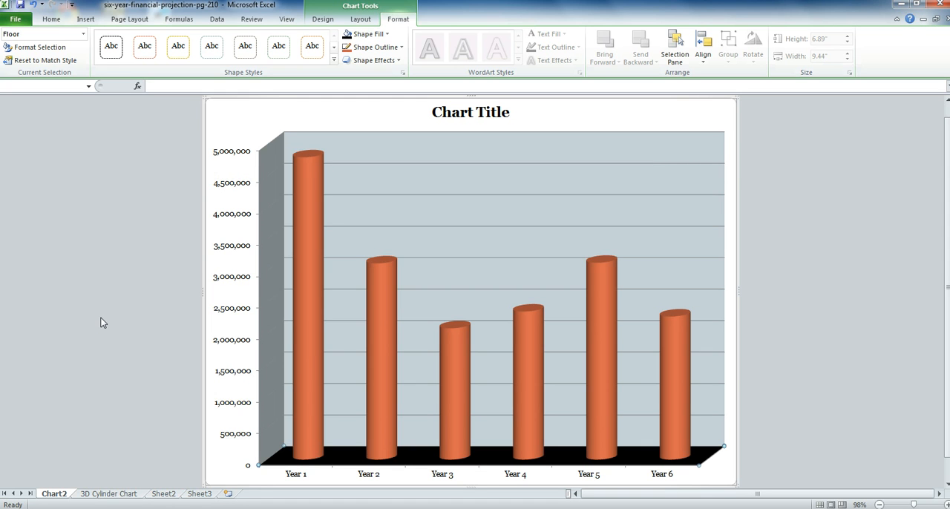
pyautogui.moveTo(346, 143)
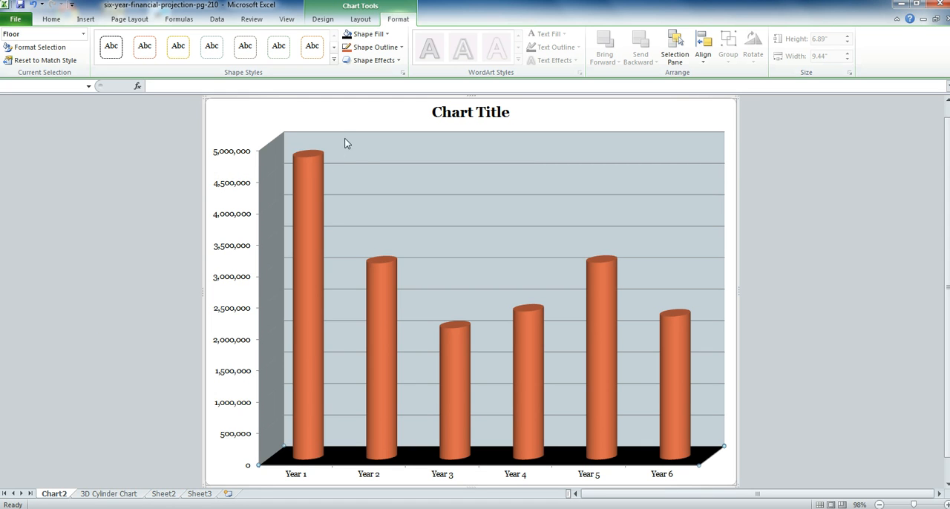
# - Replace the placeholder heading with the title Six-Year Net Income Projections
pyautogui.doubleClick(471, 112)
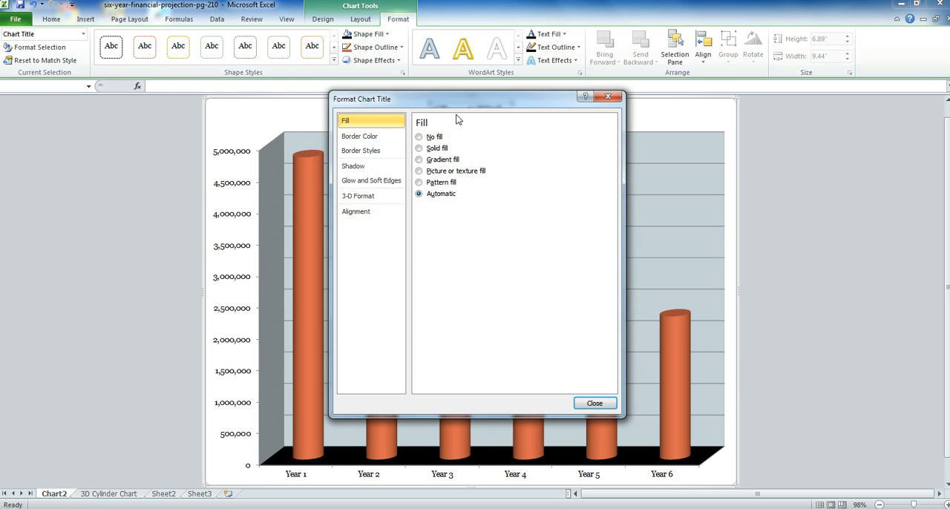
pyautogui.click(594, 404)
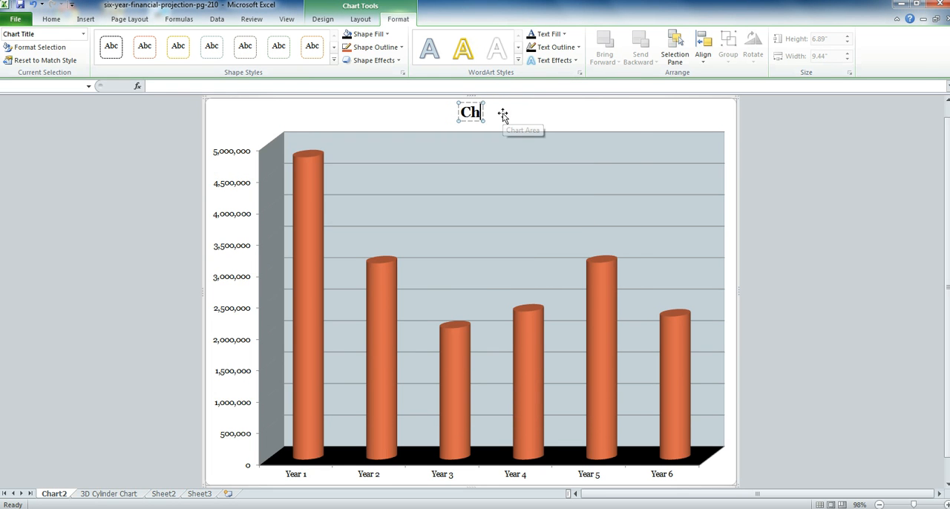
pyautogui.write('S')
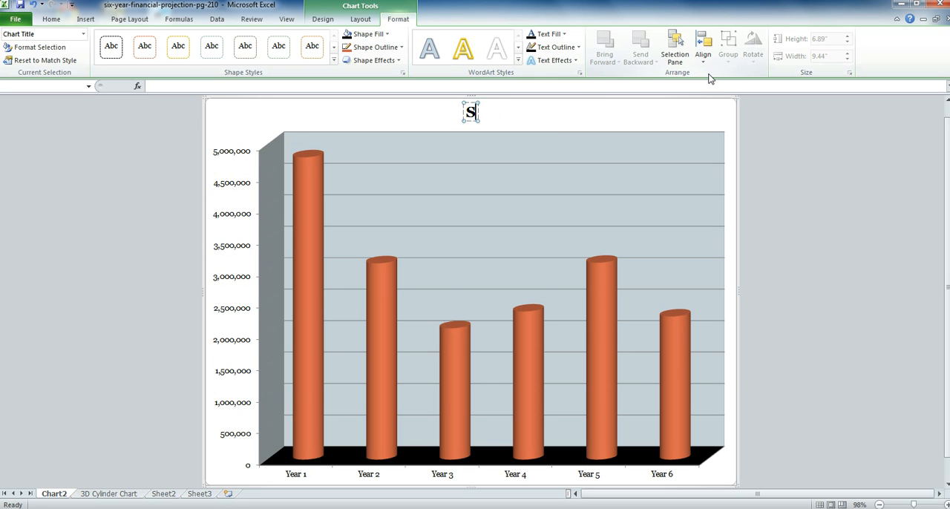
pyautogui.write('ix-Year')
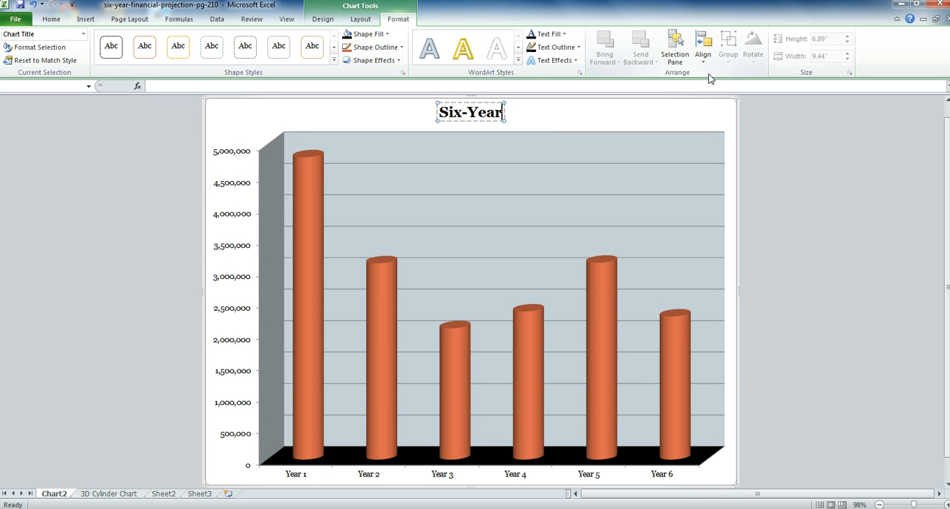
pyautogui.write('Net I')
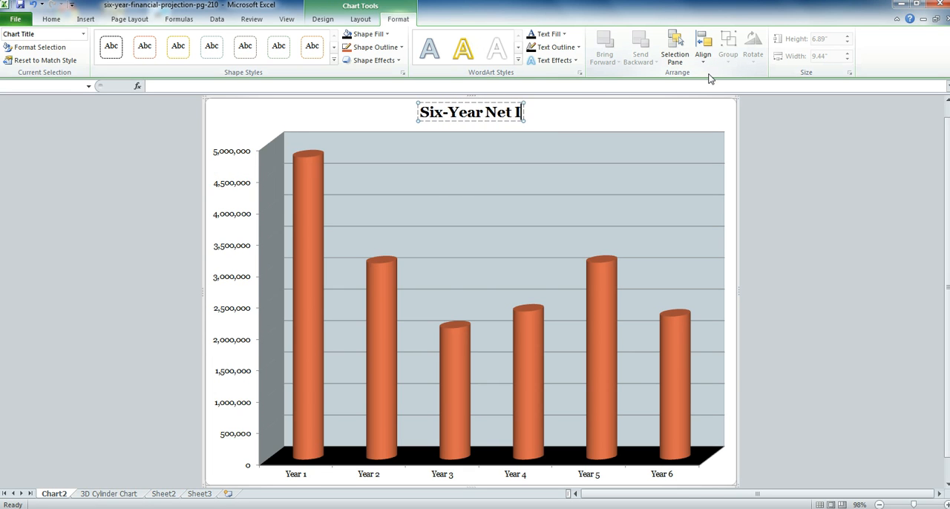
pyautogui.write('ncome Prom')
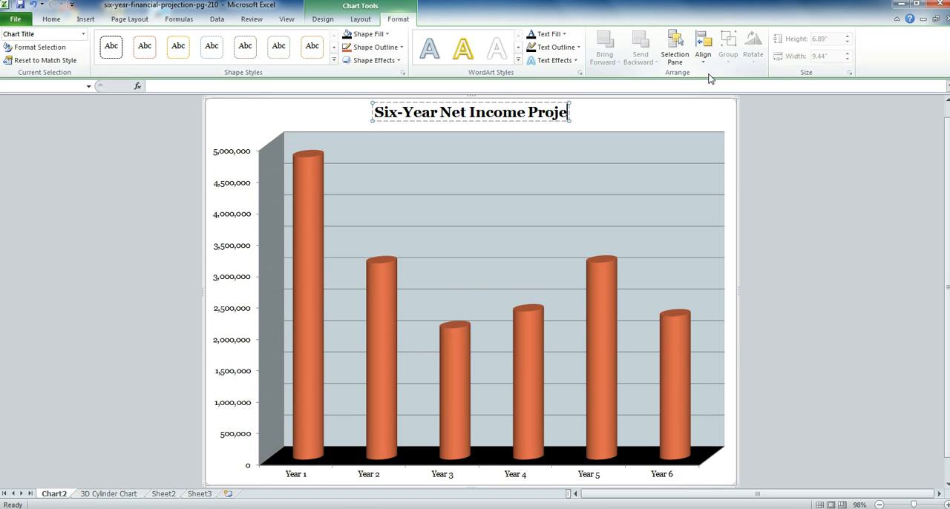
pyautogui.write('ct')
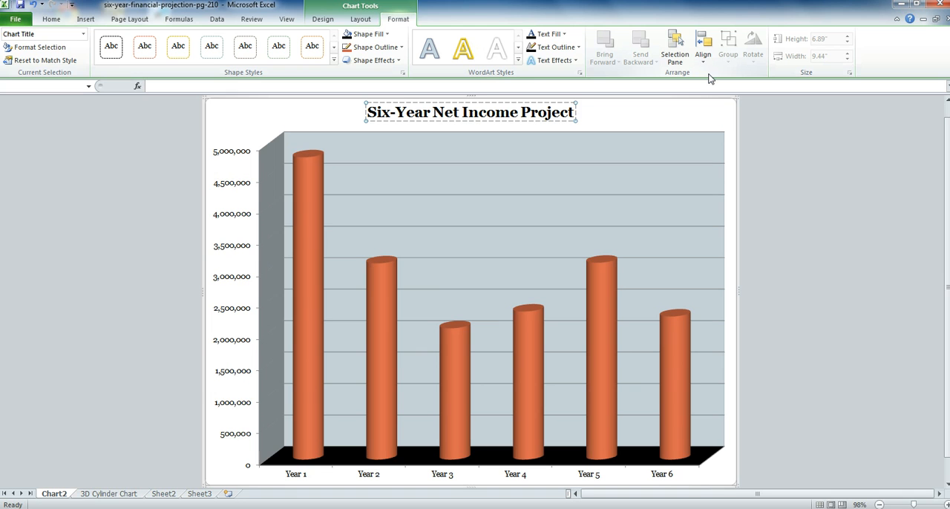
pyautogui.write('ions')
pyautogui.click(54, 493)
pyautogui.write('Six')
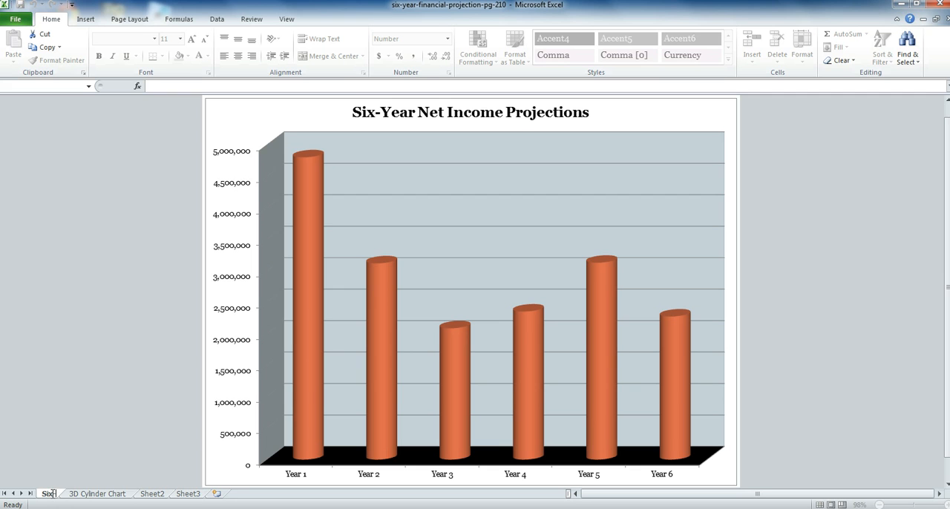
# - Attempt to rename the chart sheet 3D Cylinder Chart and dismiss the duplicate-name warning
pyautogui.doubleClick(51, 493)
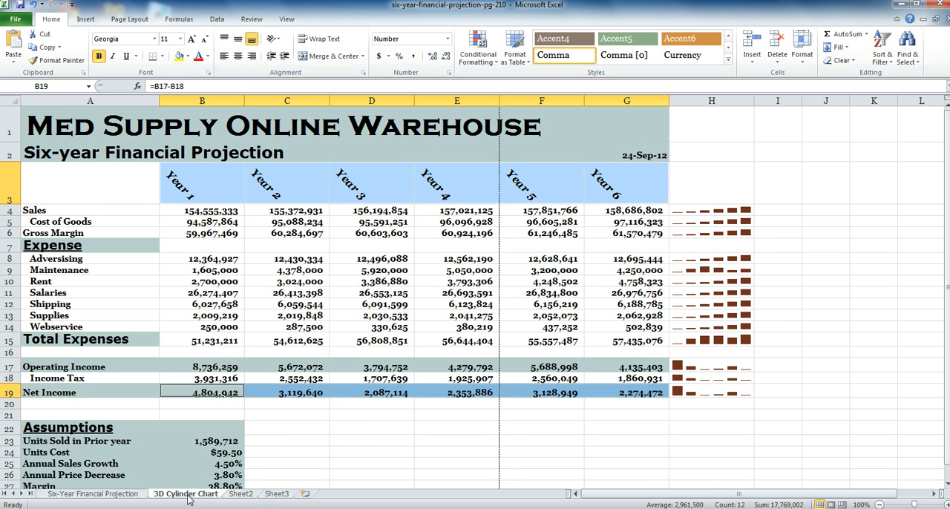
pyautogui.moveTo(193, 498)
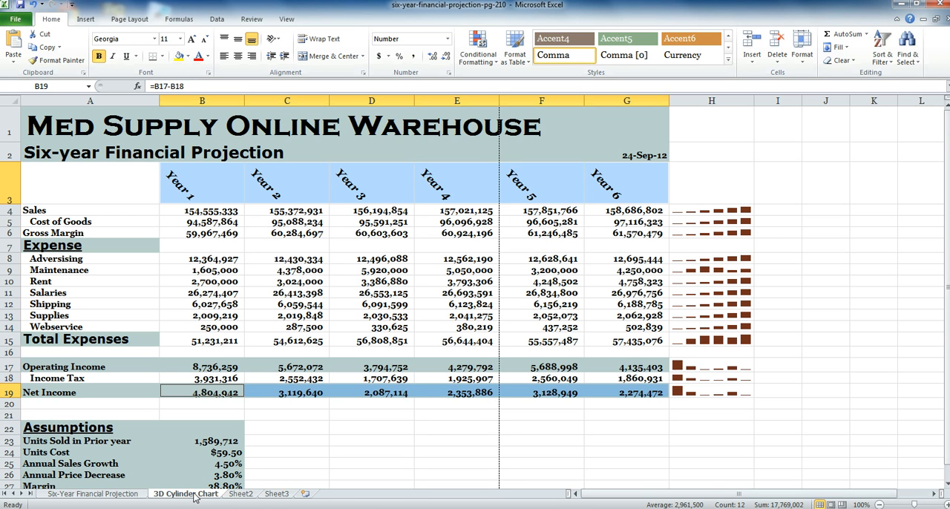
pyautogui.click(184, 493)
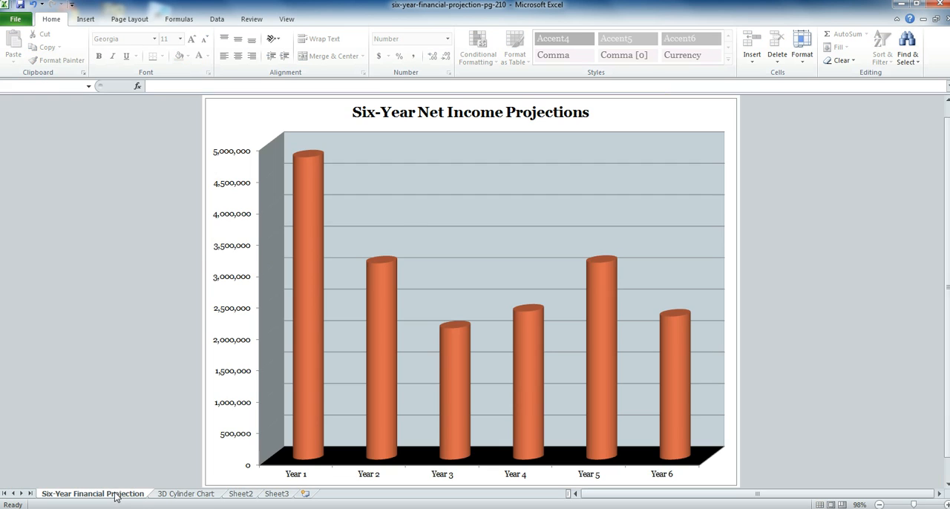
pyautogui.click(92, 493)
pyautogui.write('3D Cylinder Chart')
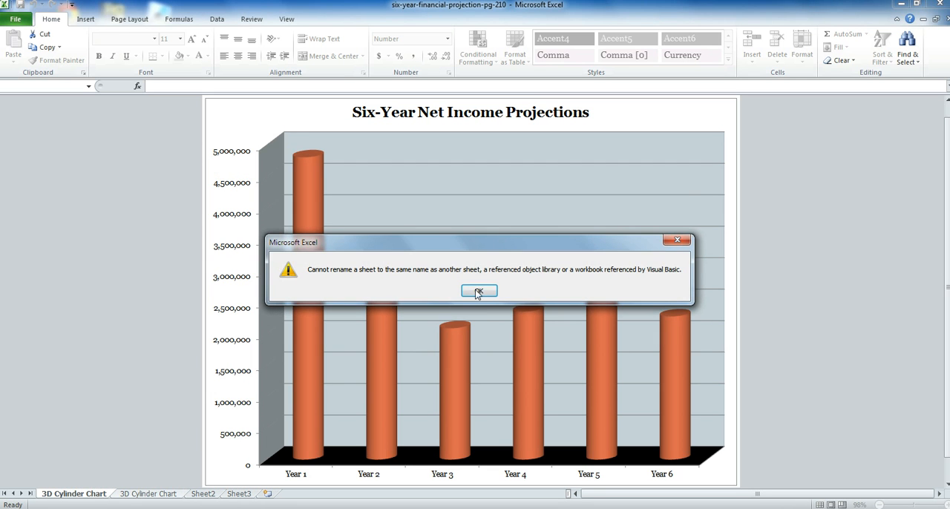
pyautogui.moveTo(419, 321)
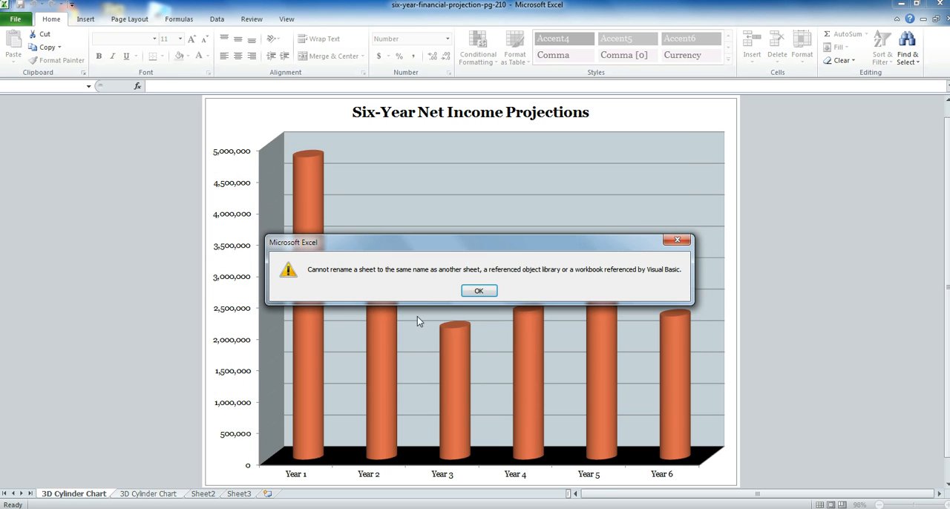
pyautogui.click(478, 291)
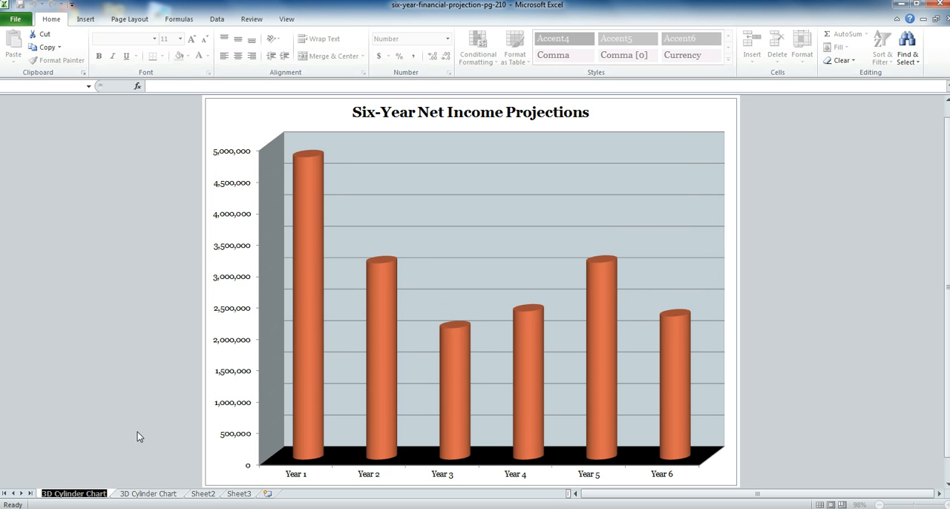
# - Switch tabs and begin renaming the data worksheet to Six-Year Financial Projection
pyautogui.click(147, 493)
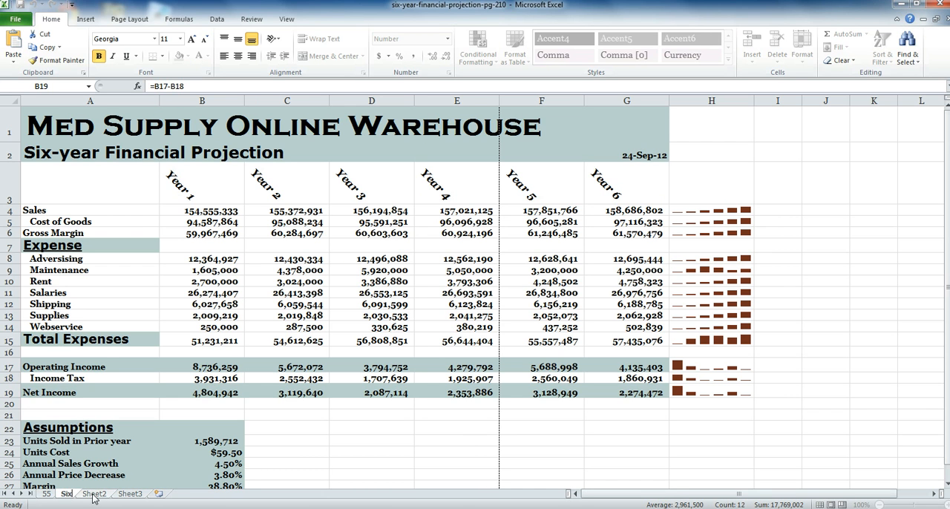
pyautogui.doubleClick(65, 493)
pyautogui.write('-Year Financial Projection')
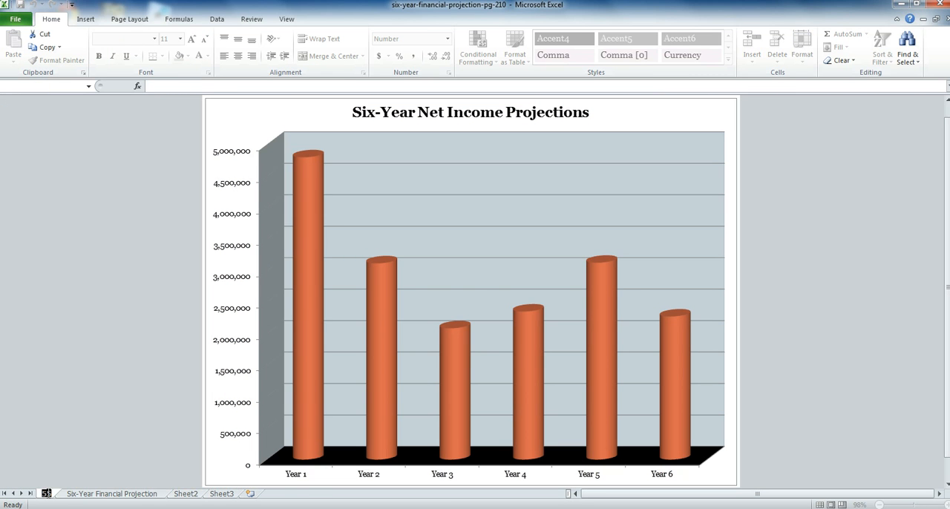
# - Move Six-Year Financial Projection first, name the chart sheet 3D Cylinder Chart, colour the tab gold
pyautogui.click(167, 493)
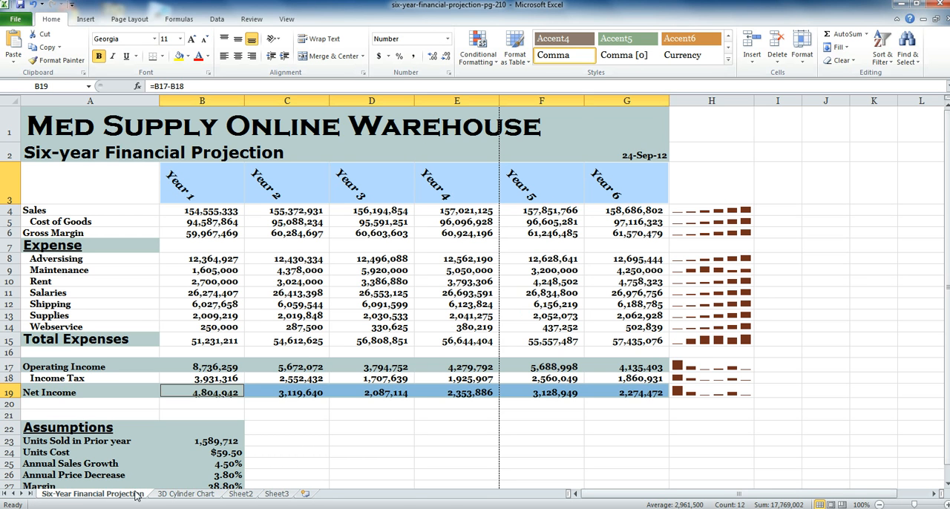
pyautogui.moveTo(136, 487)
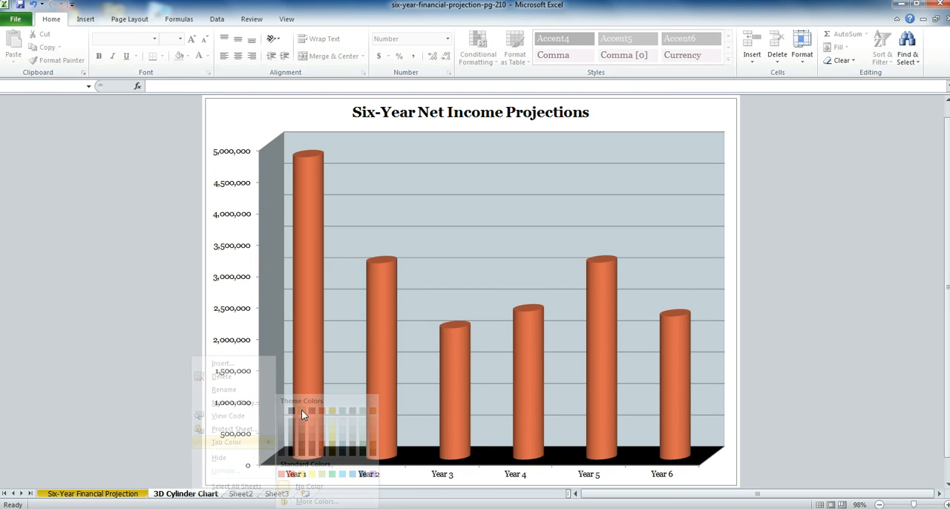
pyautogui.click(92, 493)
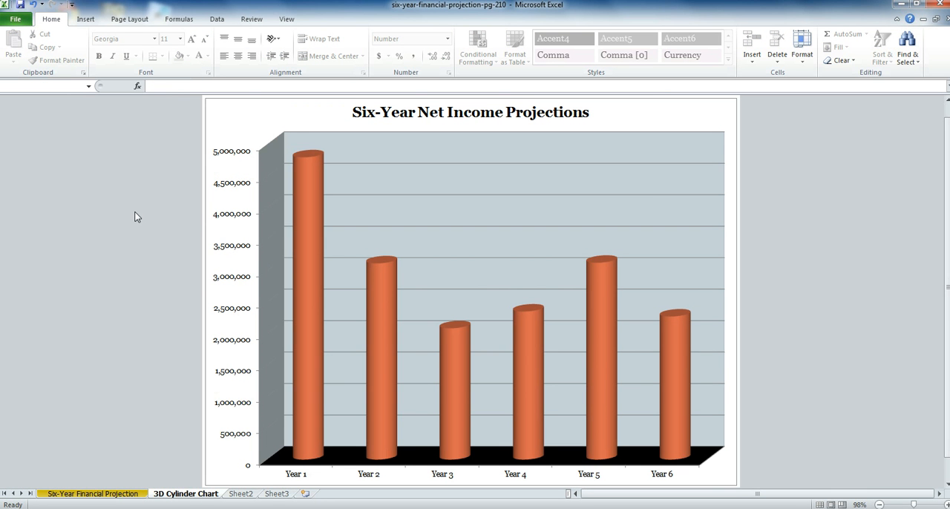
pyautogui.moveTo(149, 226)
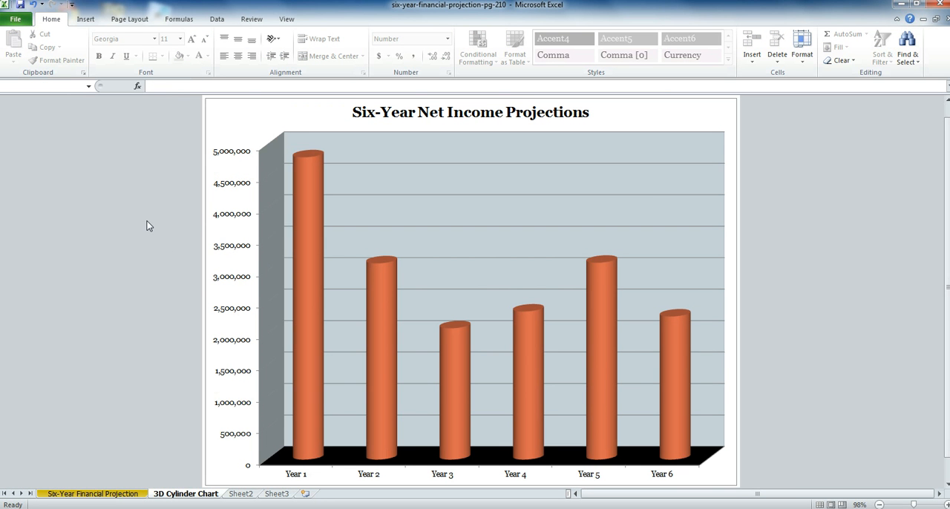